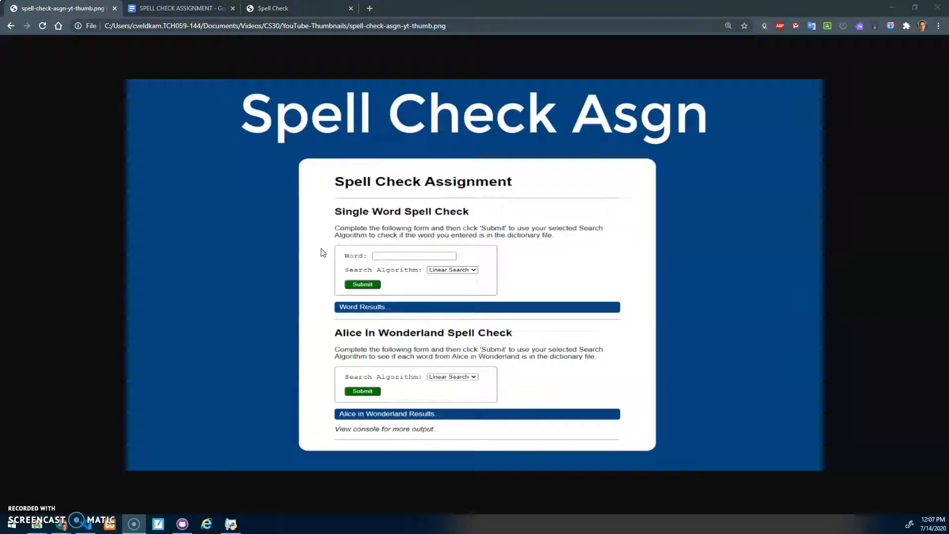
{"action": "mouse_move", "coordinate": [598, 154]}
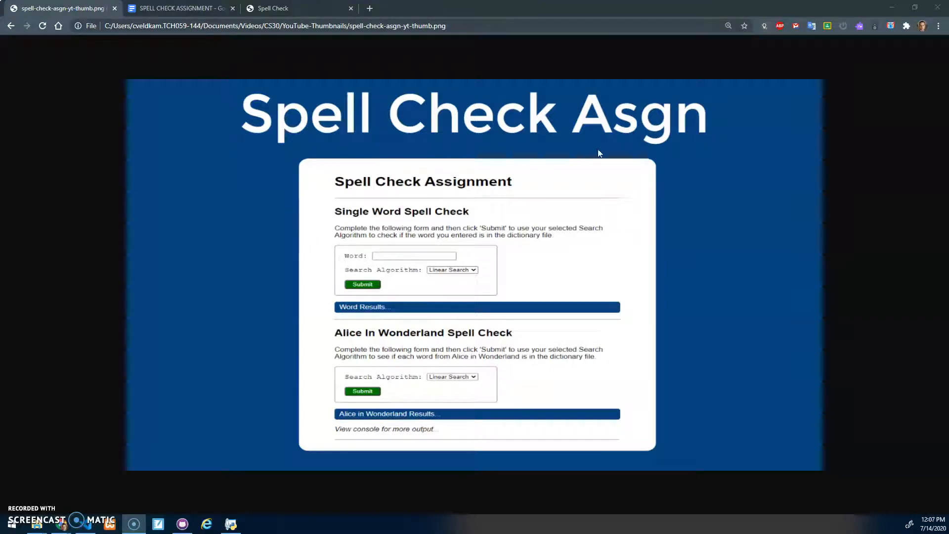
{"action": "mouse_move", "coordinate": [220, 81]}
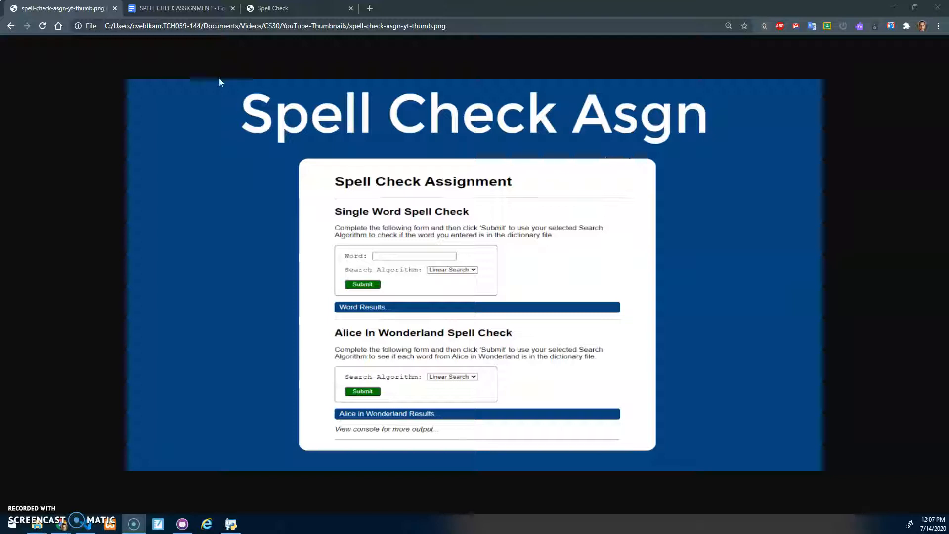
Show the SPELL CHECK ASSIGNMENT doc scrolled down to its Criteria Checklist and Extended Criteria.
{"action": "left_click", "coordinate": [178, 8]}
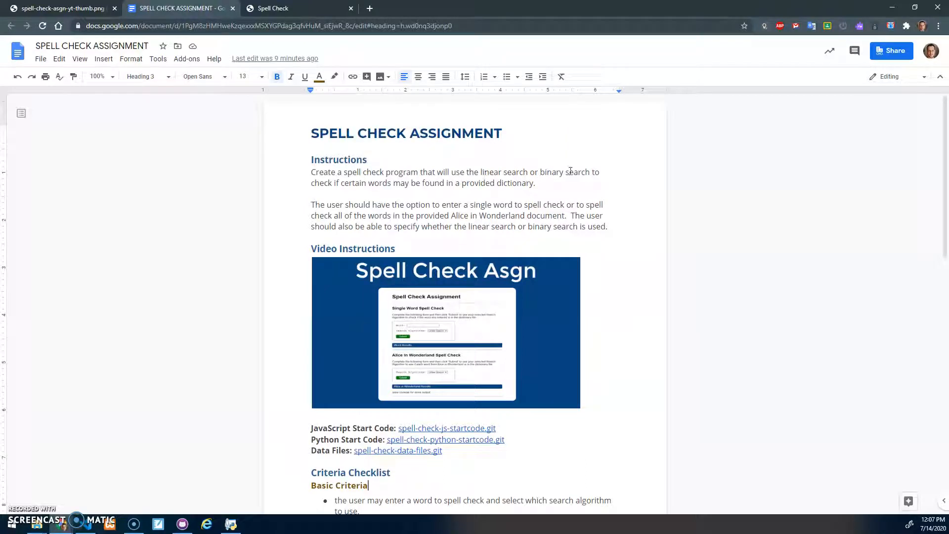
{"action": "scroll", "scroll_direction": "down", "scroll_amount": 3}
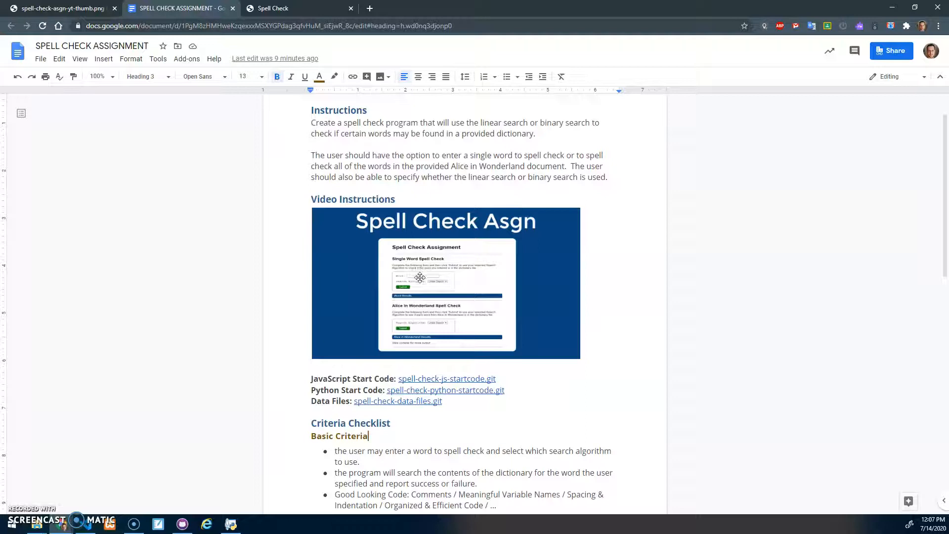
{"action": "mouse_move", "coordinate": [532, 221]}
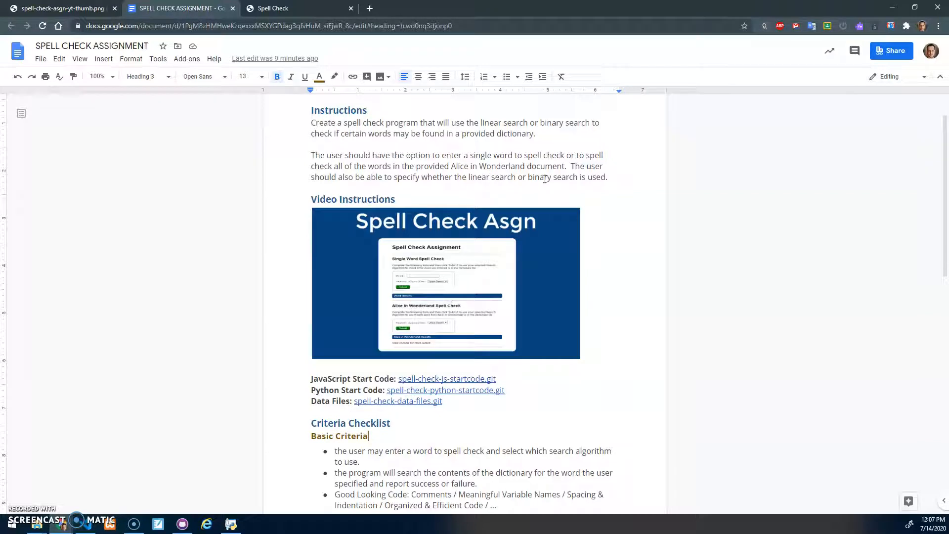
{"action": "scroll", "scroll_direction": "down", "scroll_amount": 3}
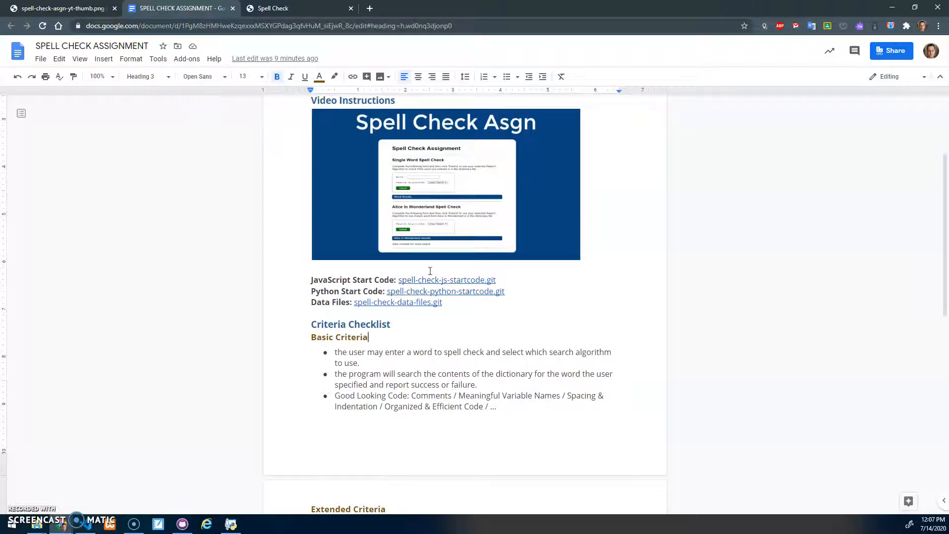
{"action": "mouse_move", "coordinate": [399, 306]}
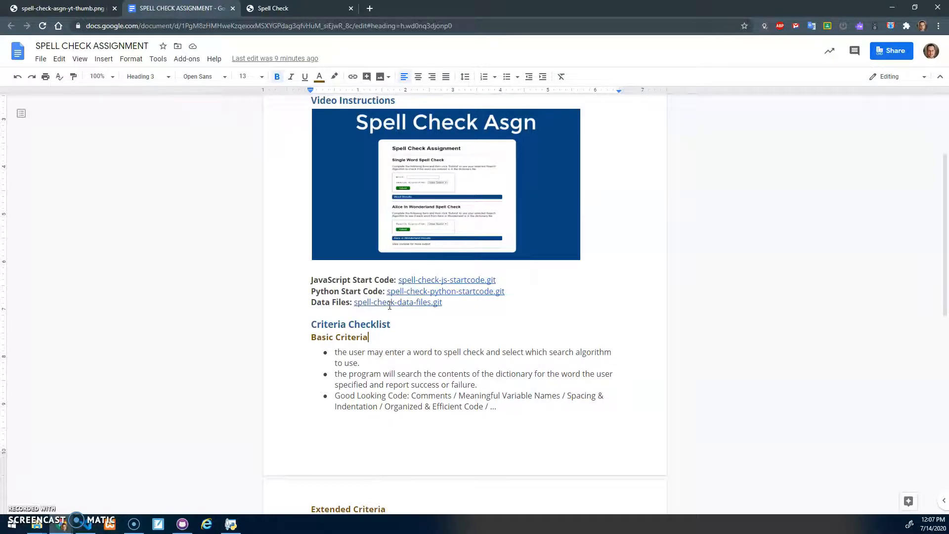
{"action": "scroll", "scroll_direction": "down", "scroll_amount": 3}
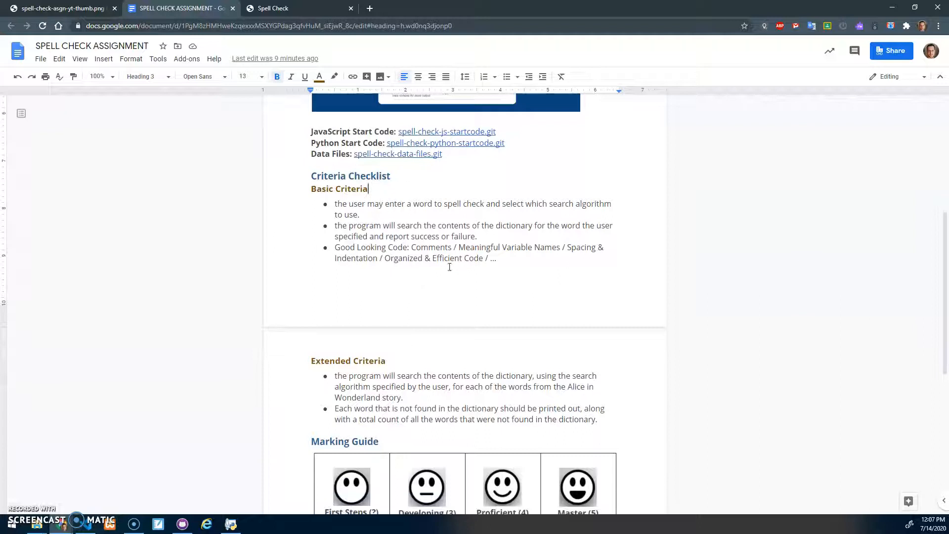
Show the Spell Check page with the DevTools console listing the Alice and dictionary arrays.
{"action": "left_click", "coordinate": [272, 8]}
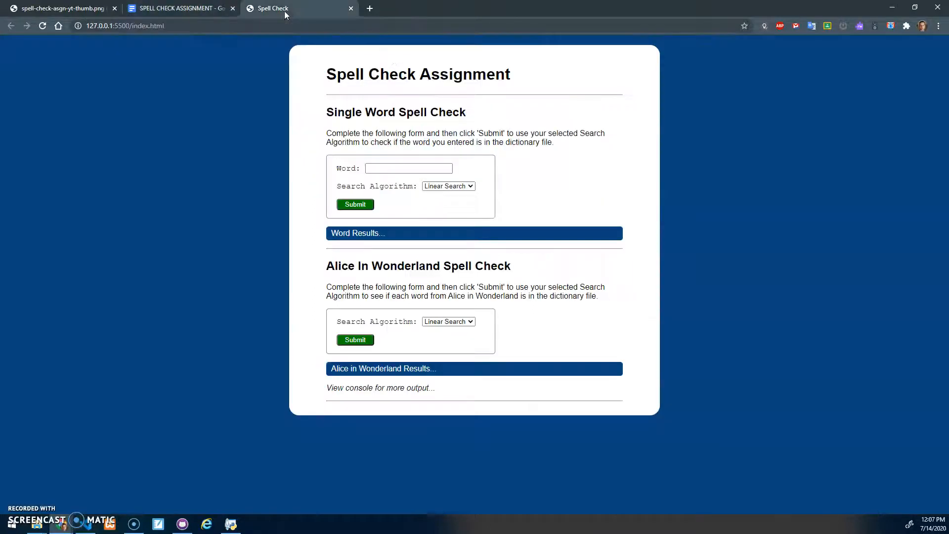
{"action": "key", "text": "f12"}
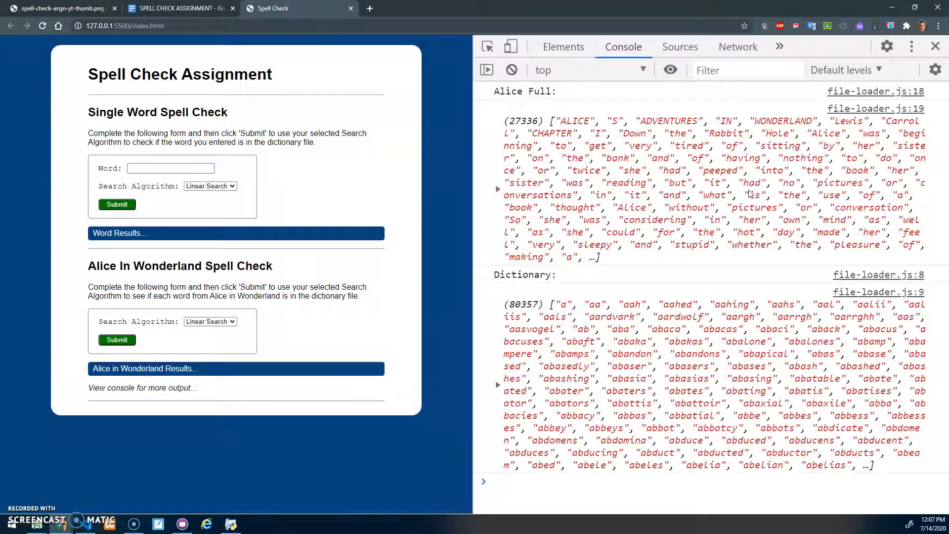
{"action": "mouse_move", "coordinate": [497, 192]}
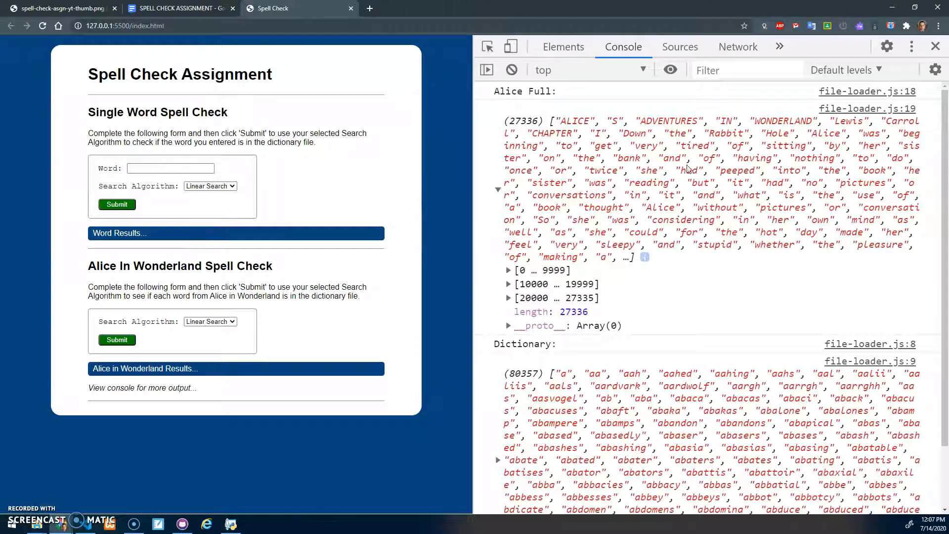
{"action": "mouse_move", "coordinate": [753, 248]}
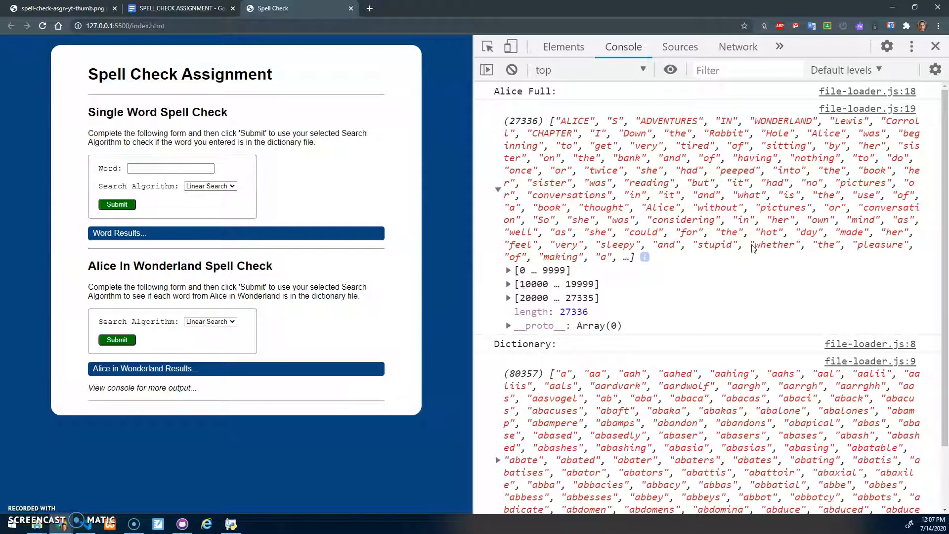
{"action": "mouse_move", "coordinate": [593, 118]}
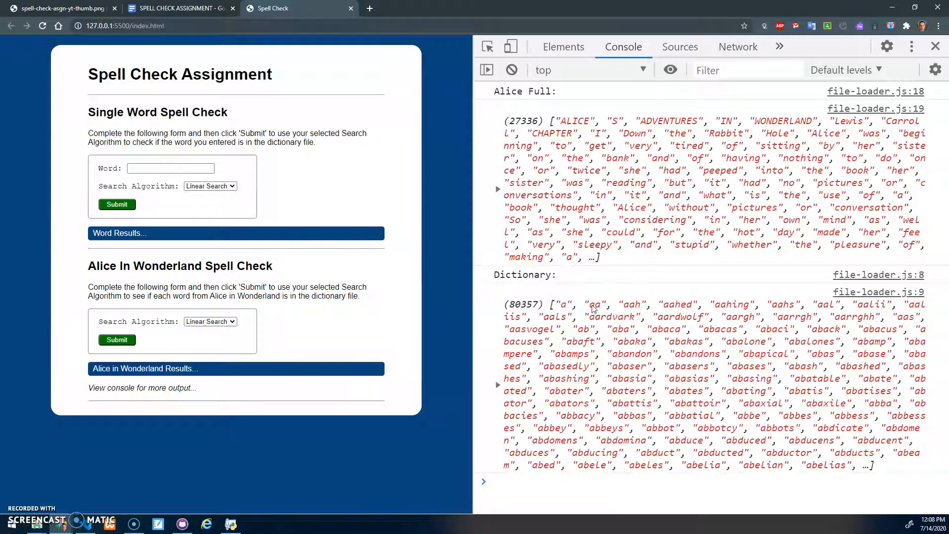
{"action": "mouse_move", "coordinate": [767, 416]}
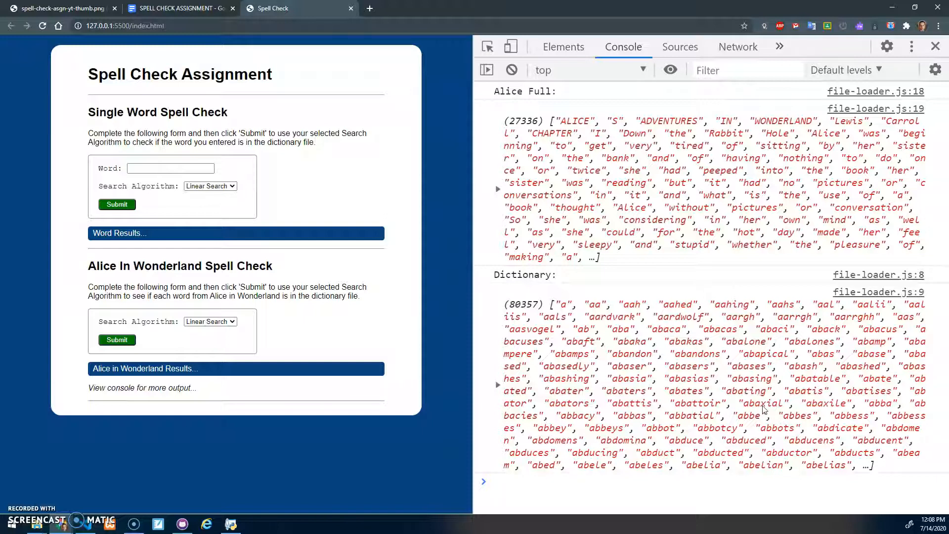
{"action": "mouse_move", "coordinate": [573, 321]}
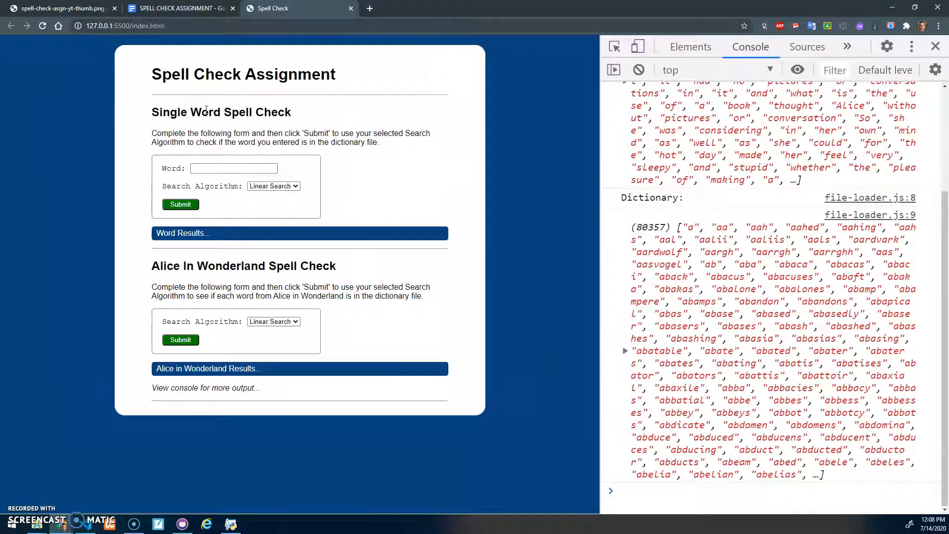
Check the words 'hello' and 'sadfsdfsa' against the dictionary using linear search.
{"action": "left_click", "coordinate": [234, 168]}
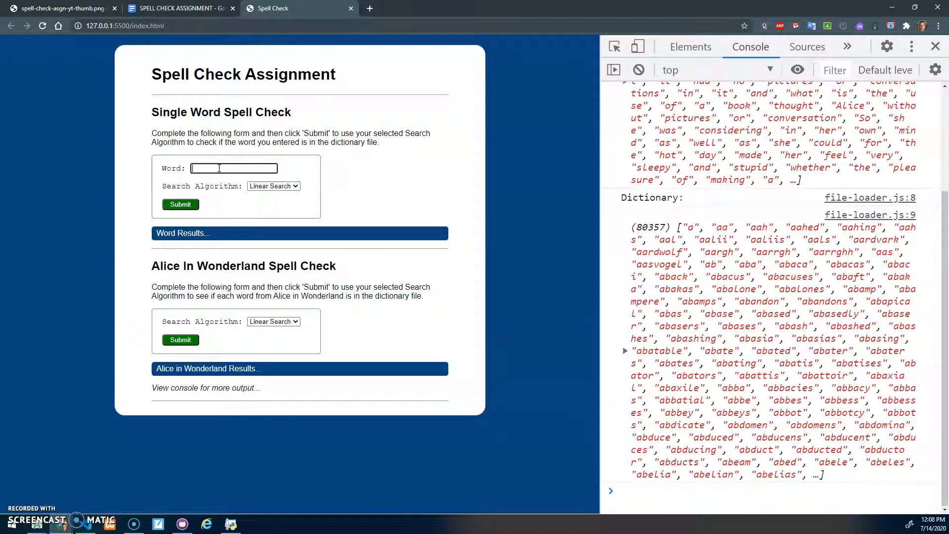
{"action": "type", "text": "hello"}
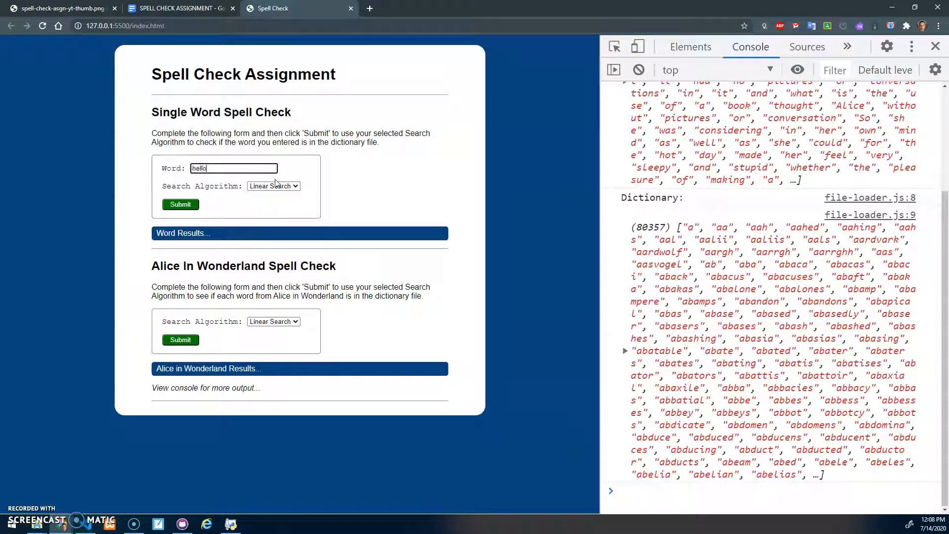
{"action": "left_click", "coordinate": [272, 186]}
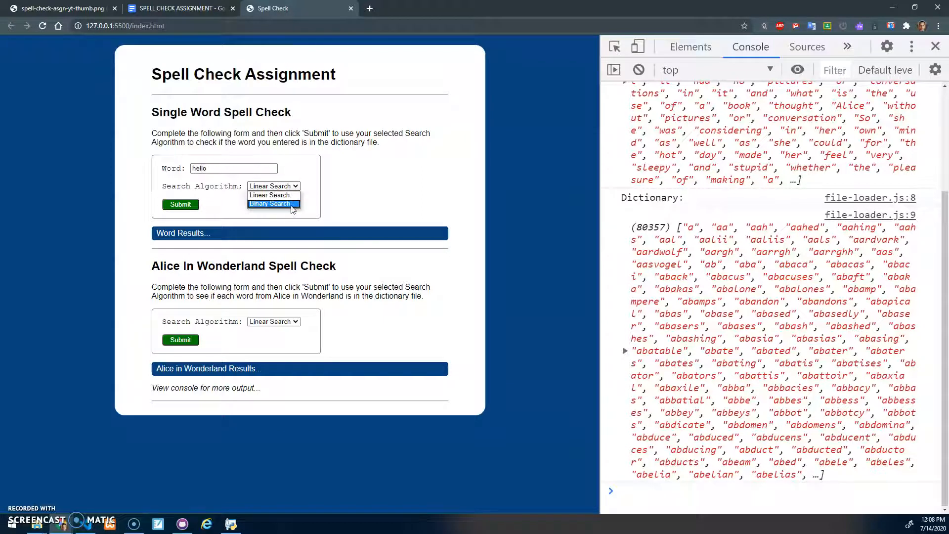
{"action": "left_click", "coordinate": [273, 186]}
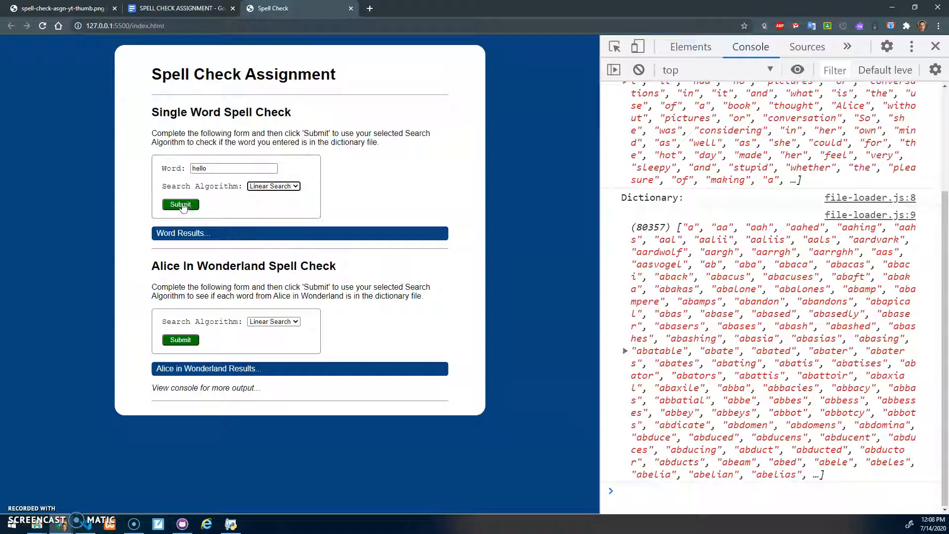
{"action": "left_click", "coordinate": [180, 204]}
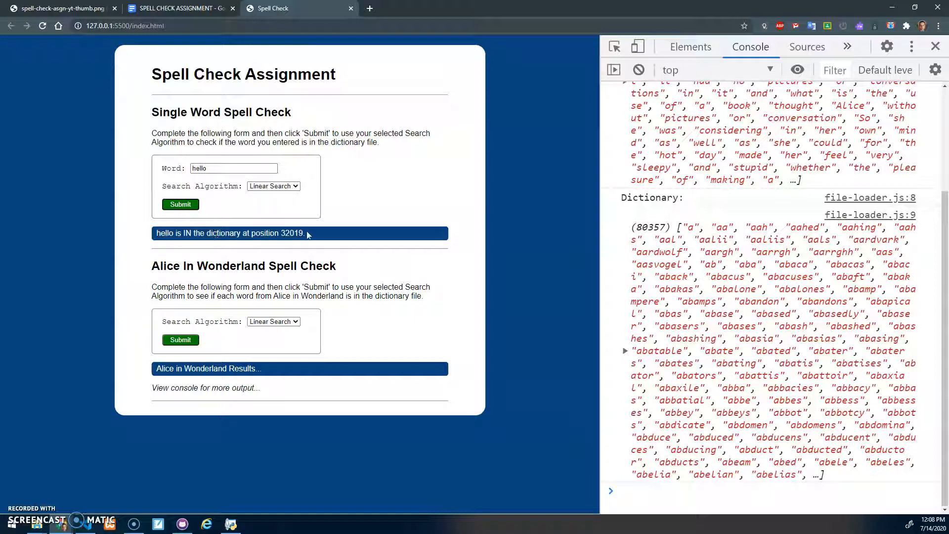
{"action": "type", "text": "sadfsdfsa"}
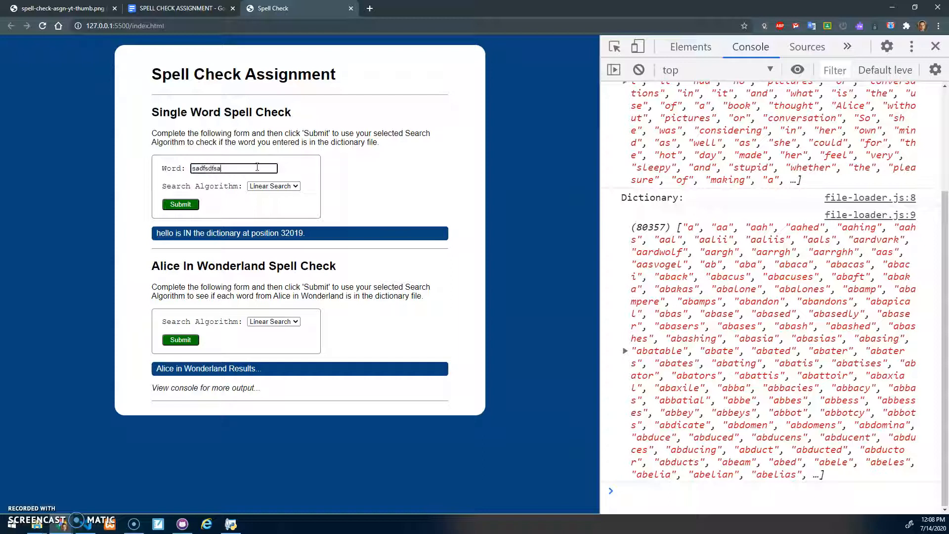
{"action": "left_click", "coordinate": [179, 204]}
{"action": "type", "text": "hel"}
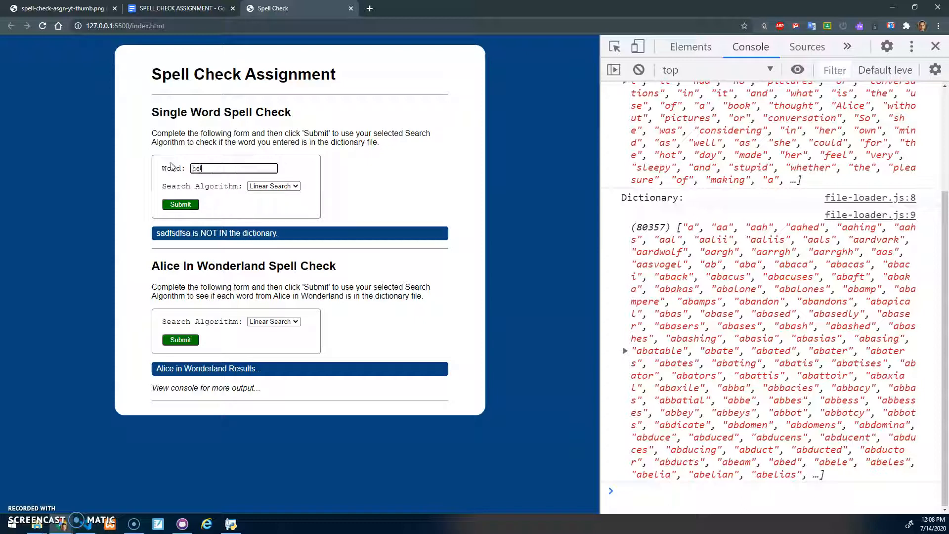
Switch to binary search and check 'fdsafdsa', which is not in the dictionary.
{"action": "left_click", "coordinate": [273, 186]}
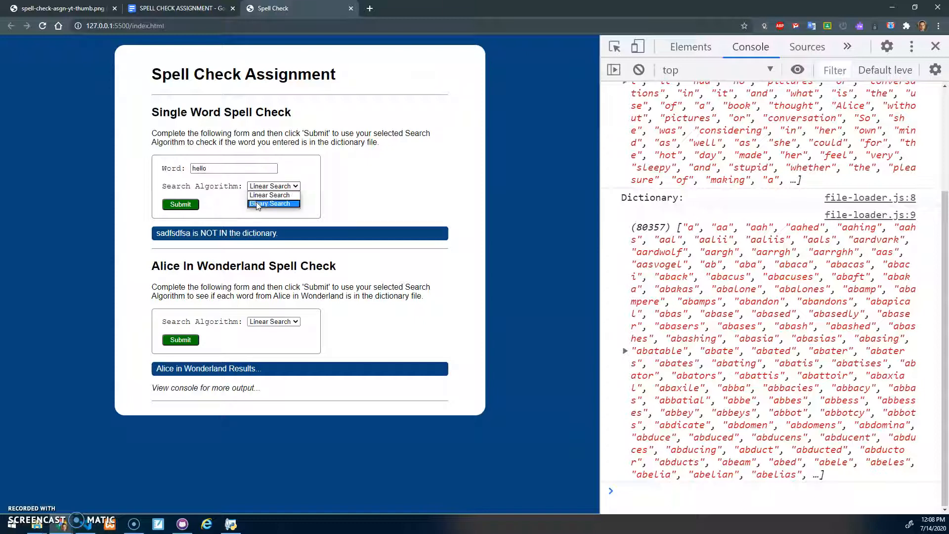
{"action": "left_click", "coordinate": [273, 203]}
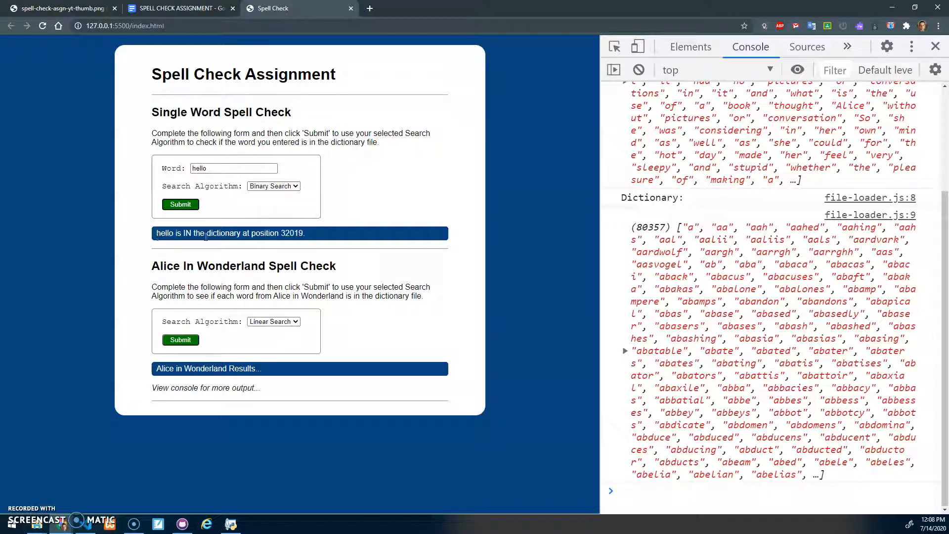
{"action": "type", "text": "fdsafdsa"}
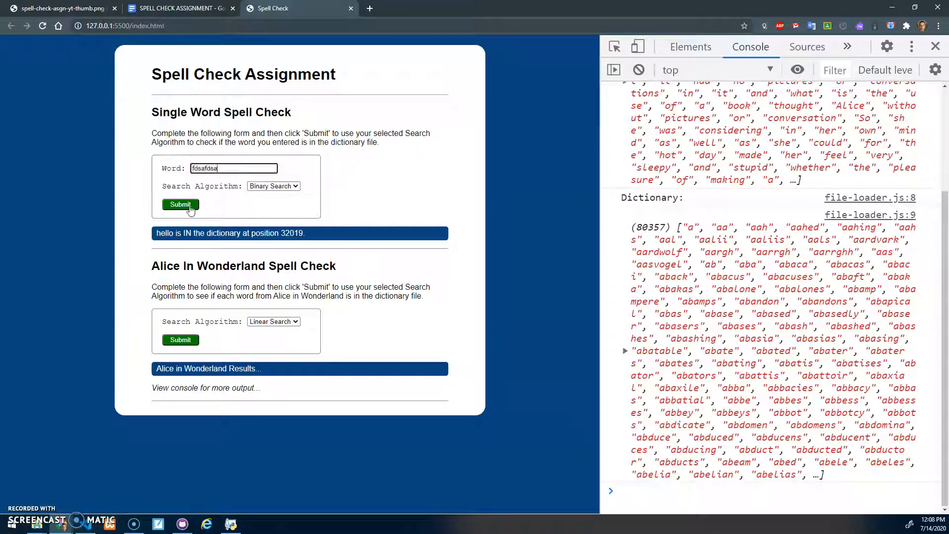
{"action": "left_click", "coordinate": [179, 204]}
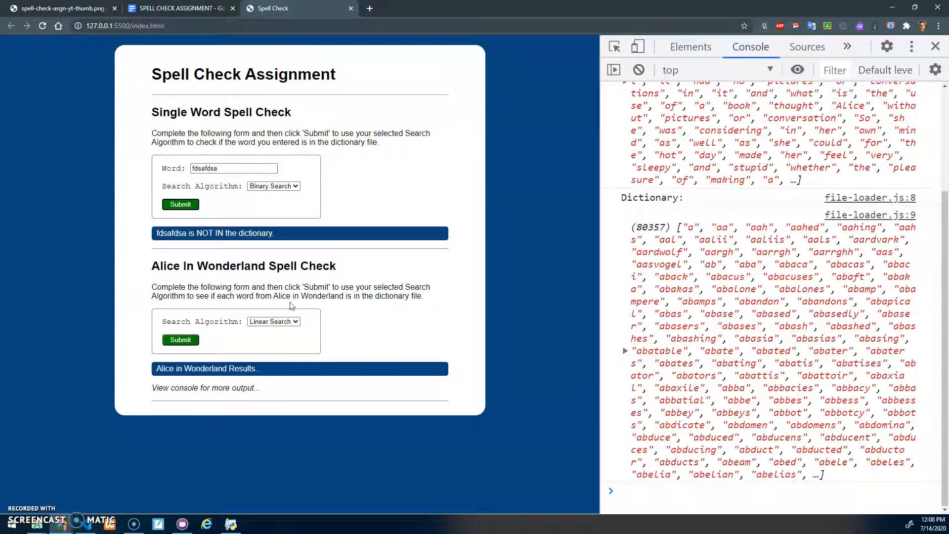
Run the Alice in Wonderland check with linear search, reporting 2017 words not found.
{"action": "left_click", "coordinate": [273, 321]}
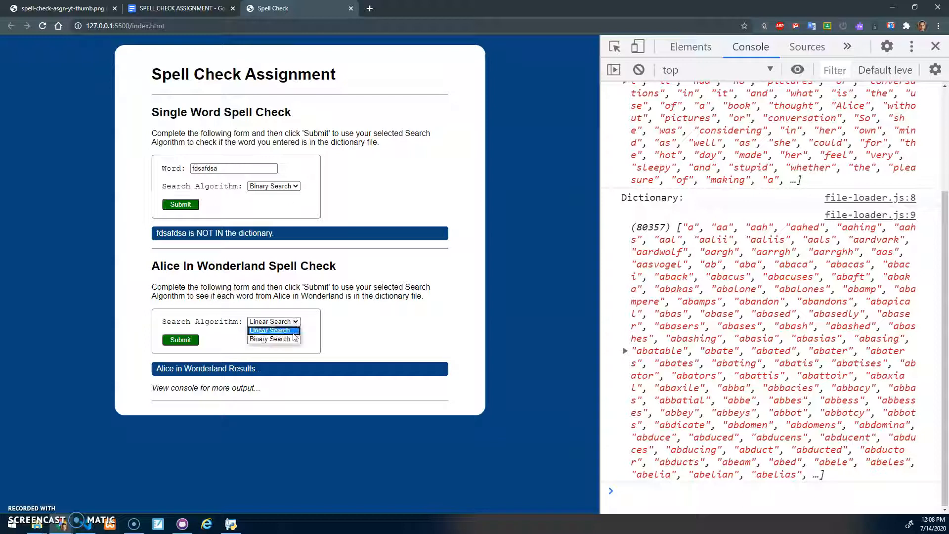
{"action": "mouse_move", "coordinate": [273, 339]}
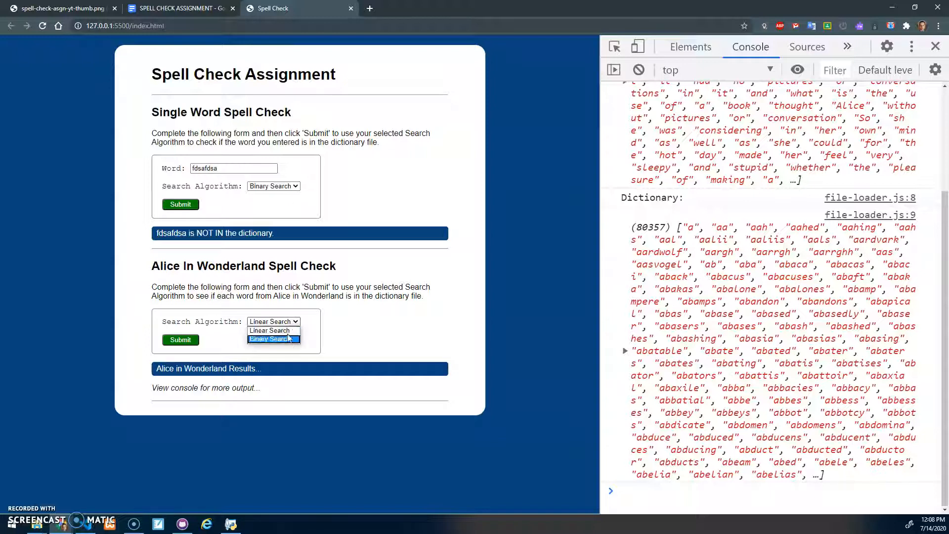
{"action": "left_click", "coordinate": [273, 320]}
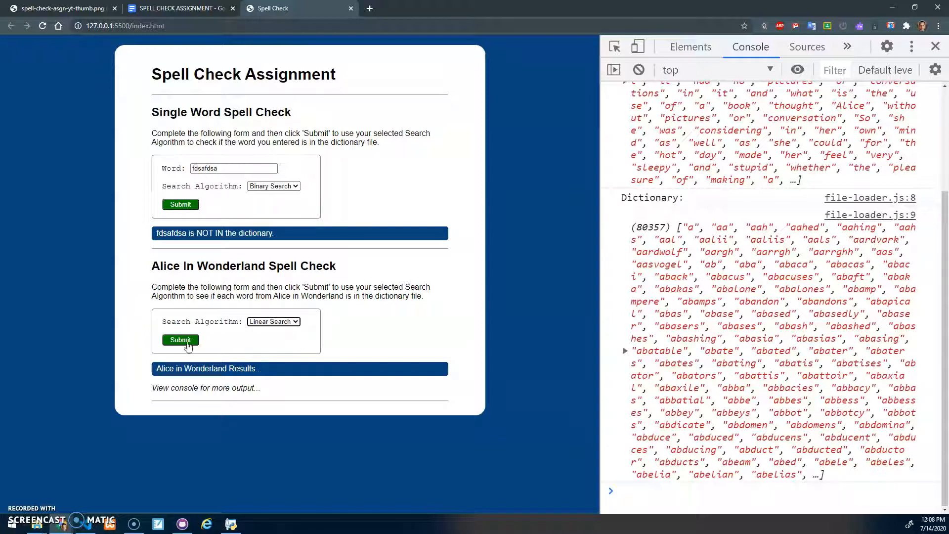
{"action": "mouse_move", "coordinate": [699, 321]}
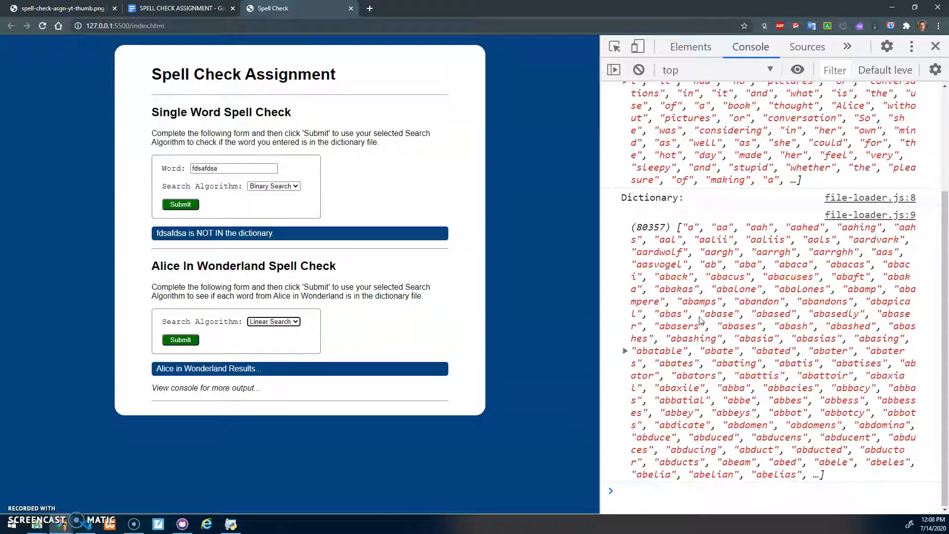
{"action": "mouse_move", "coordinate": [690, 486]}
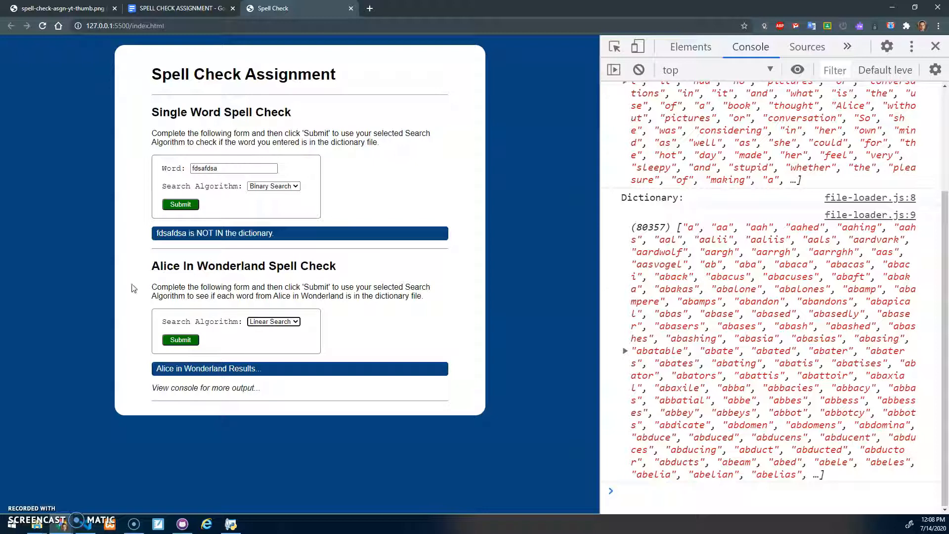
{"action": "mouse_move", "coordinate": [246, 277]}
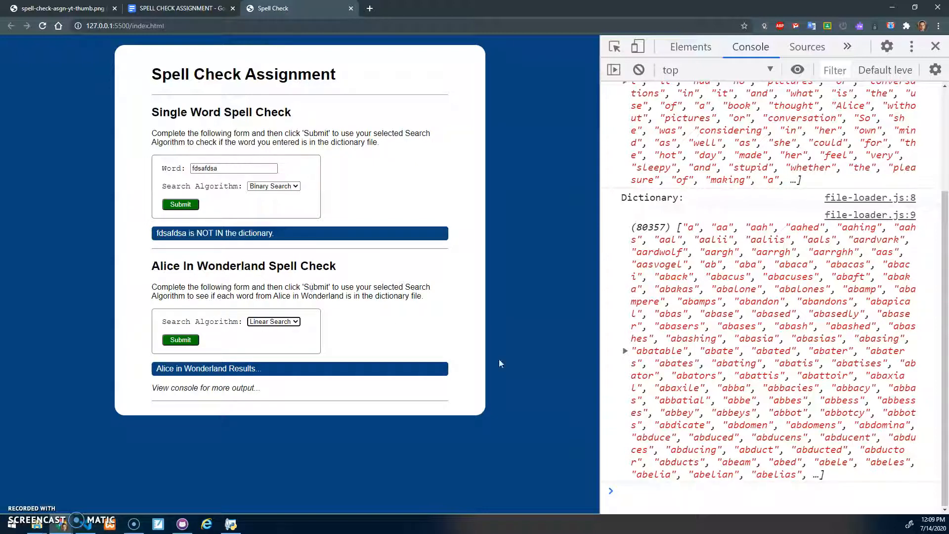
{"action": "mouse_move", "coordinate": [189, 368]}
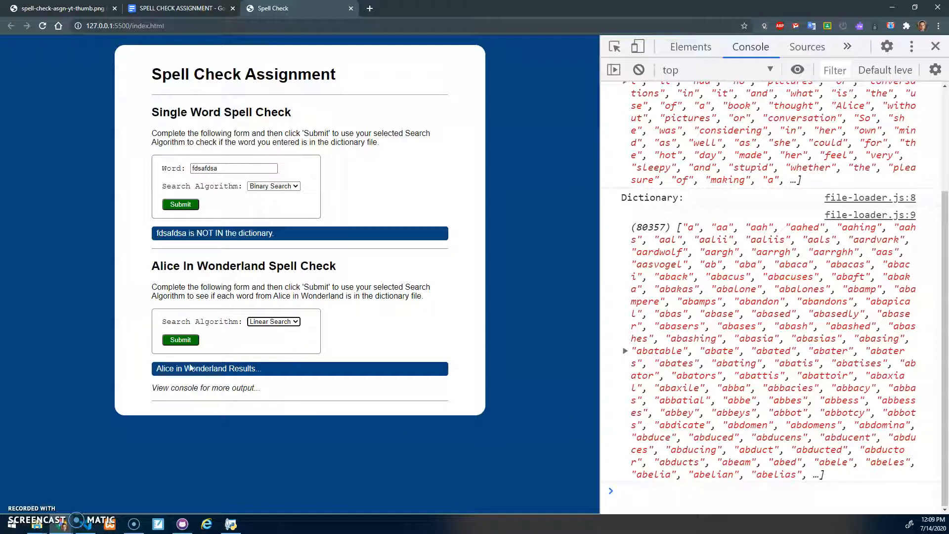
{"action": "mouse_move", "coordinate": [235, 381]}
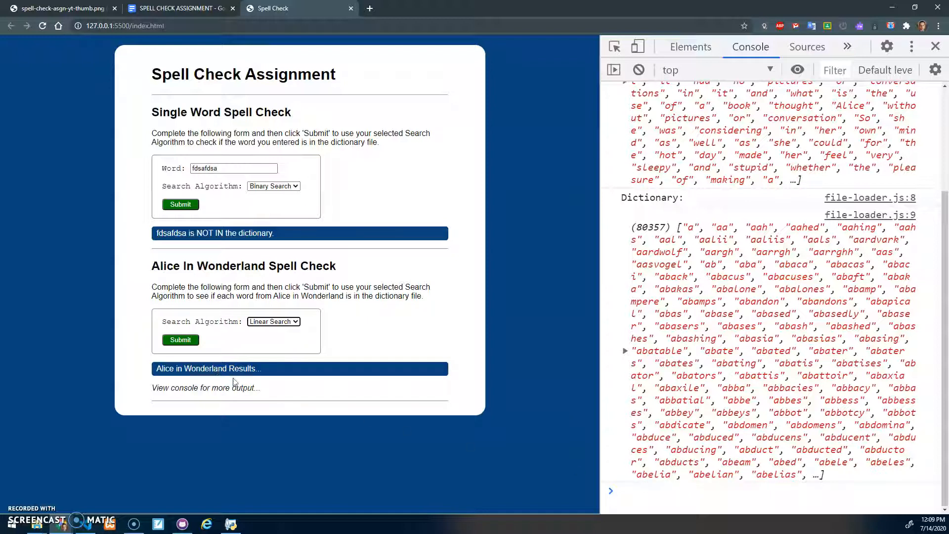
{"action": "left_click", "coordinate": [181, 340]}
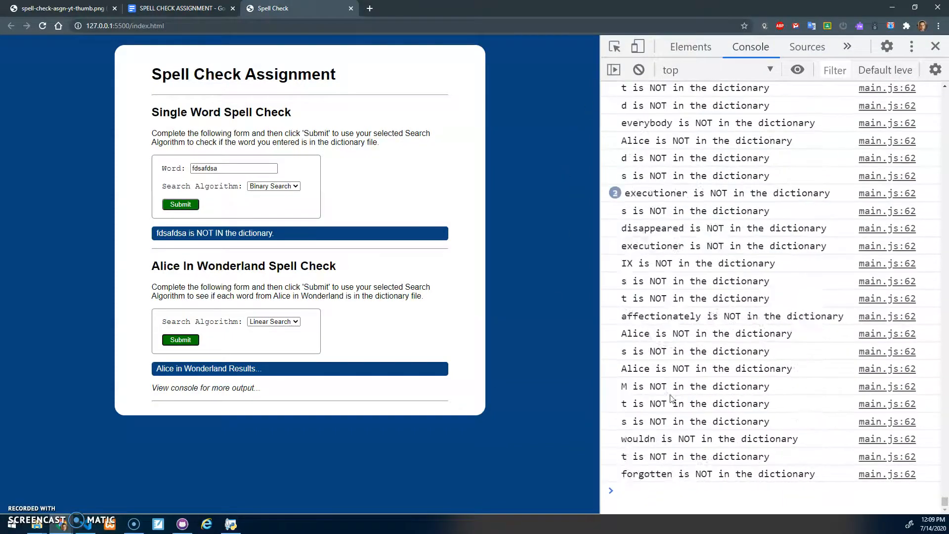
{"action": "left_click", "coordinate": [180, 339]}
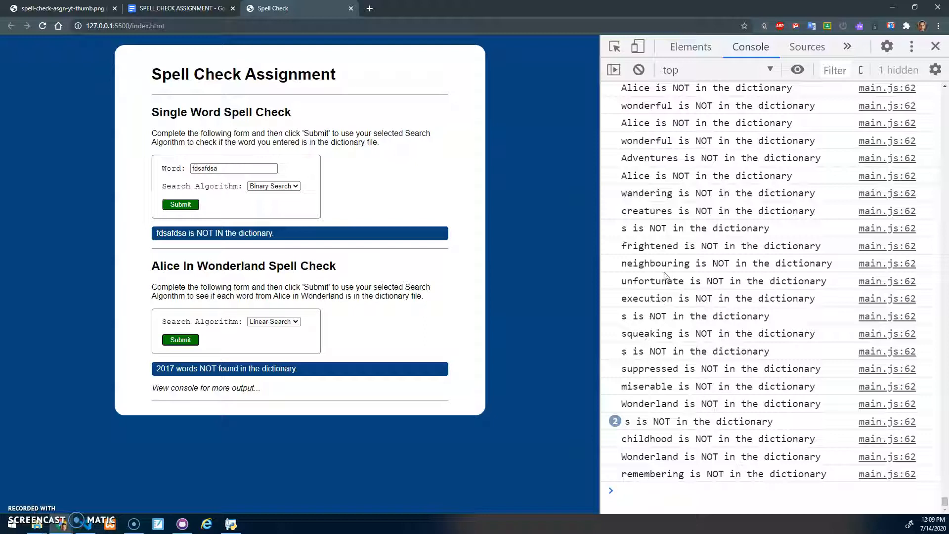
{"action": "mouse_move", "coordinate": [699, 222]}
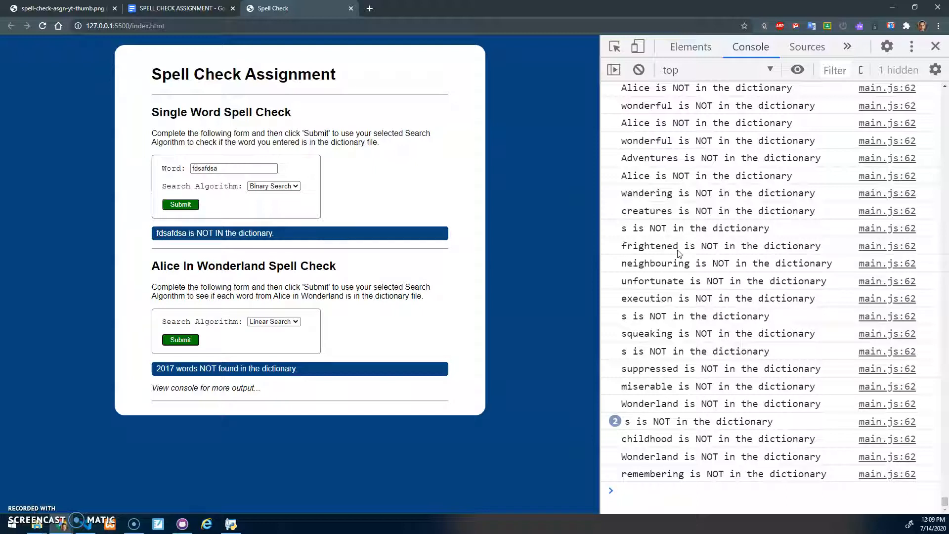
{"action": "mouse_move", "coordinate": [386, 270]}
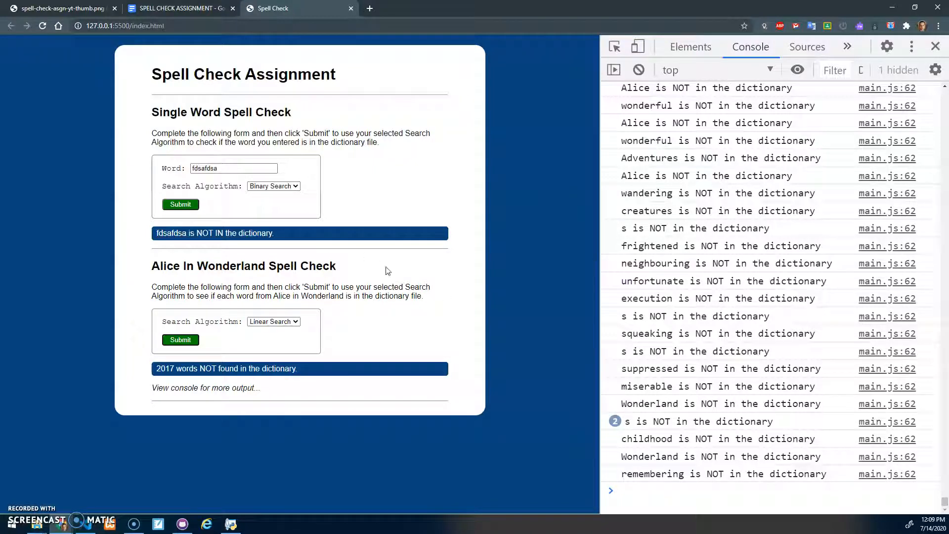
Set the Alice check's Search Algorithm dropdown to Binary Search.
{"action": "left_click", "coordinate": [272, 321]}
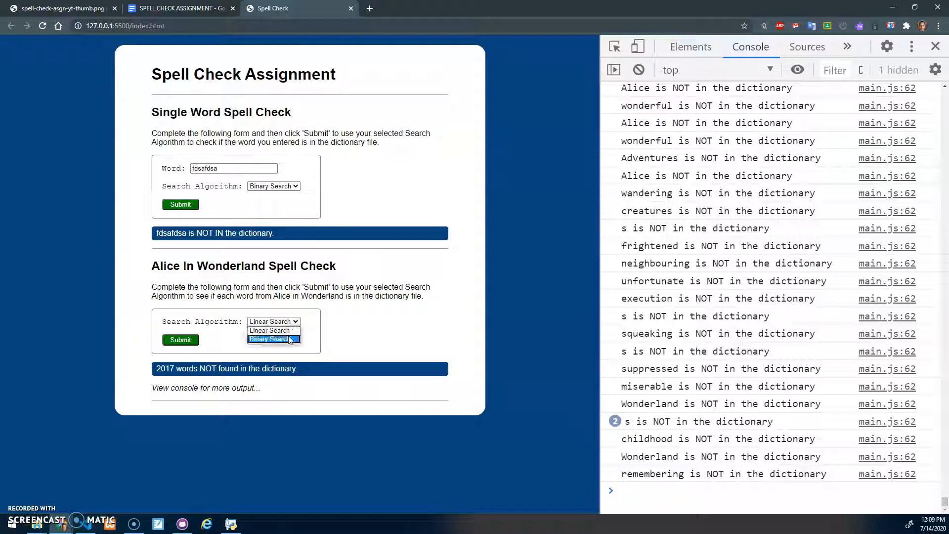
{"action": "left_click", "coordinate": [269, 339]}
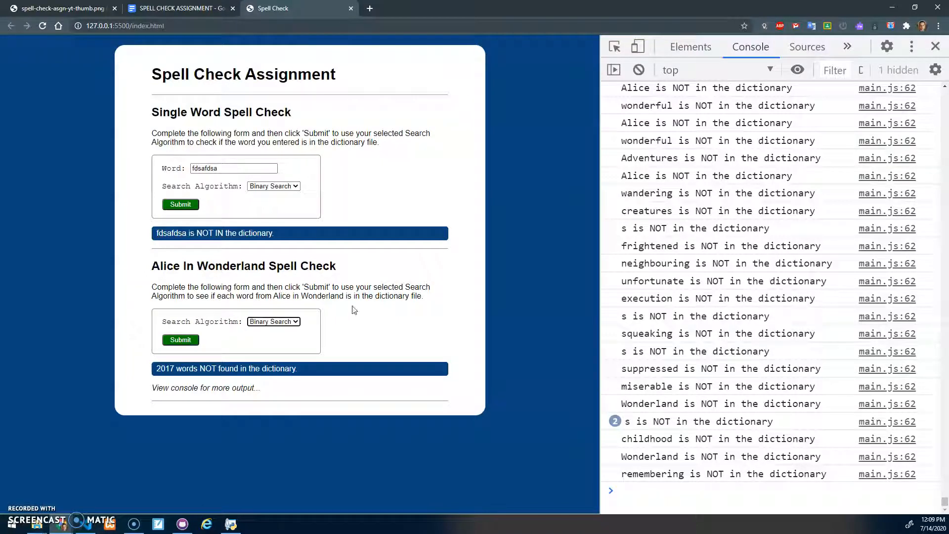
{"action": "left_click", "coordinate": [273, 321]}
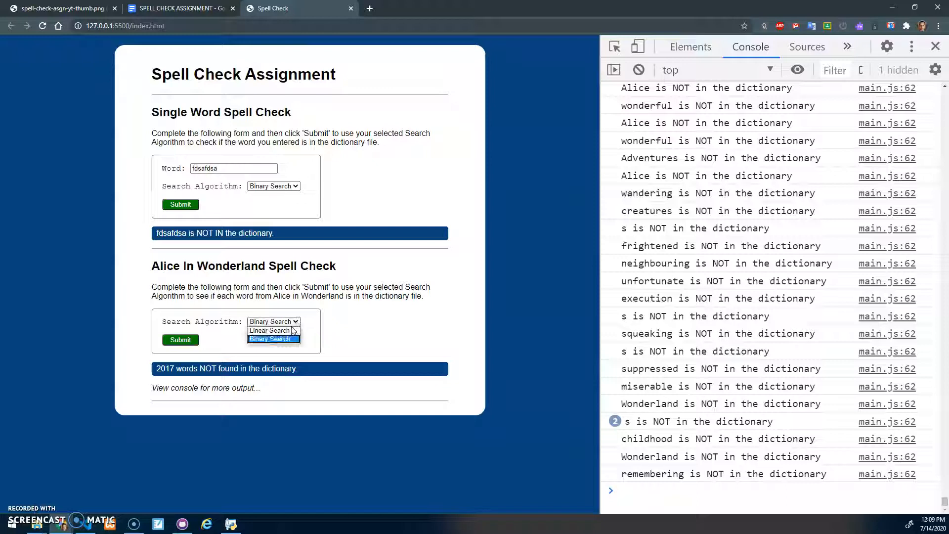
{"action": "left_click", "coordinate": [270, 330]}
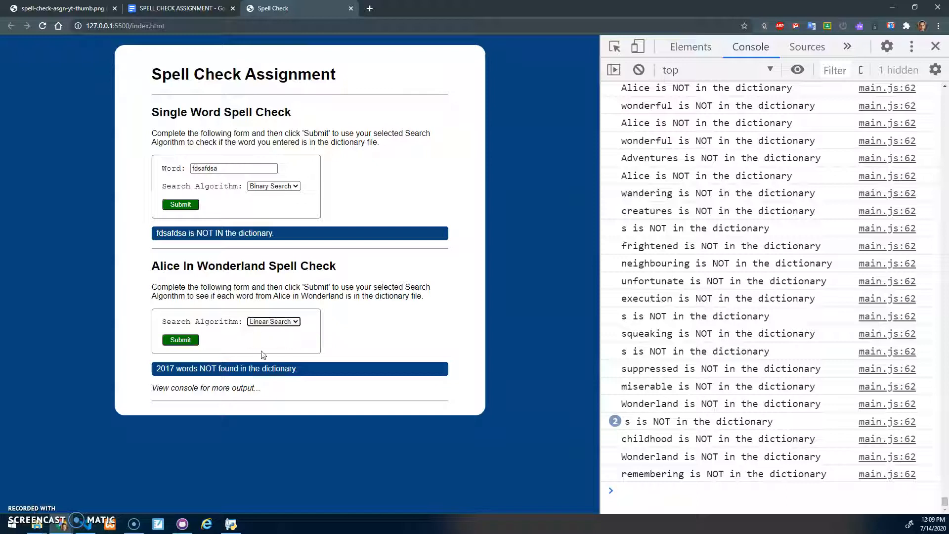
{"action": "left_click", "coordinate": [273, 321]}
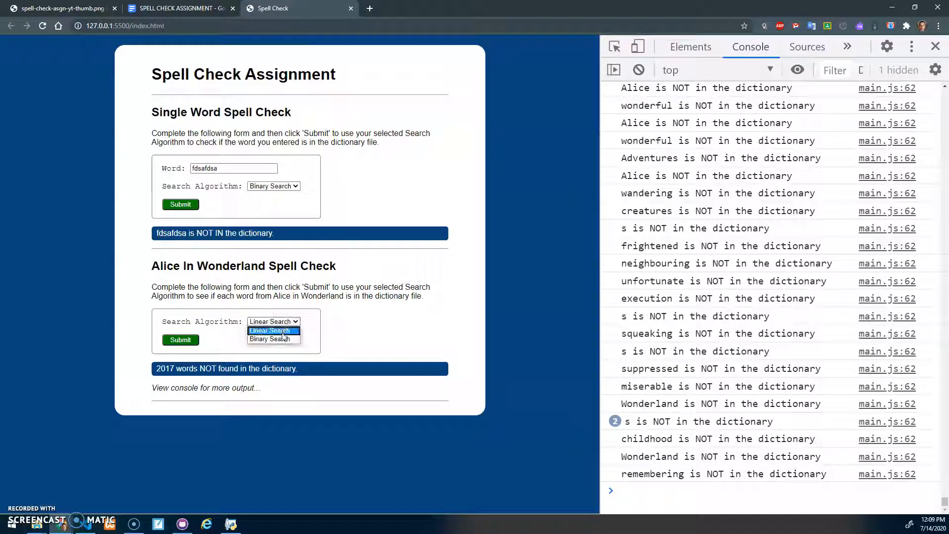
{"action": "left_click", "coordinate": [272, 339]}
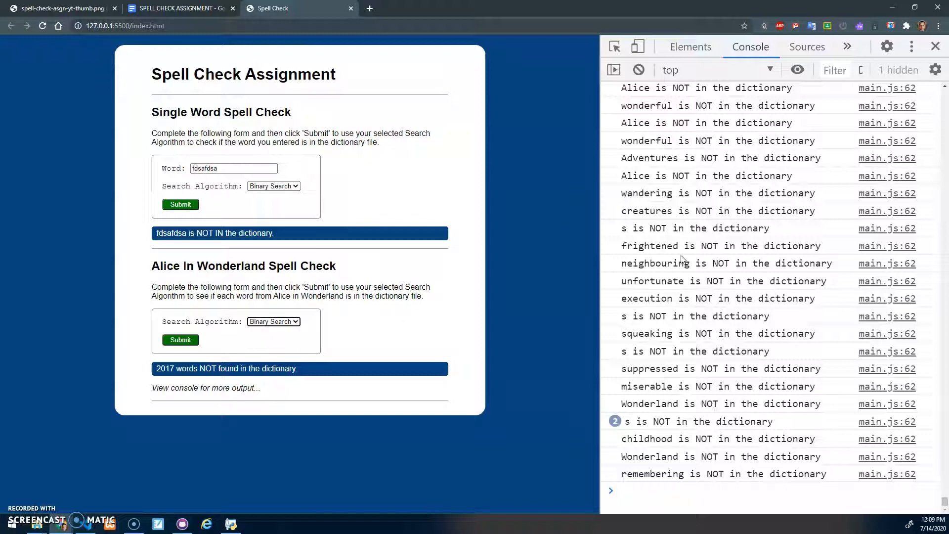
{"action": "mouse_move", "coordinate": [563, 109]}
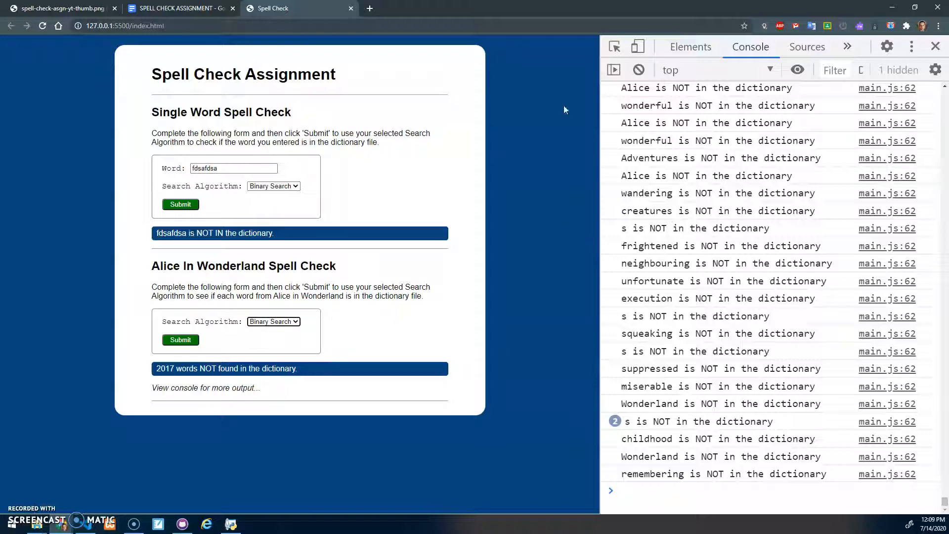
{"action": "mouse_move", "coordinate": [411, 266]}
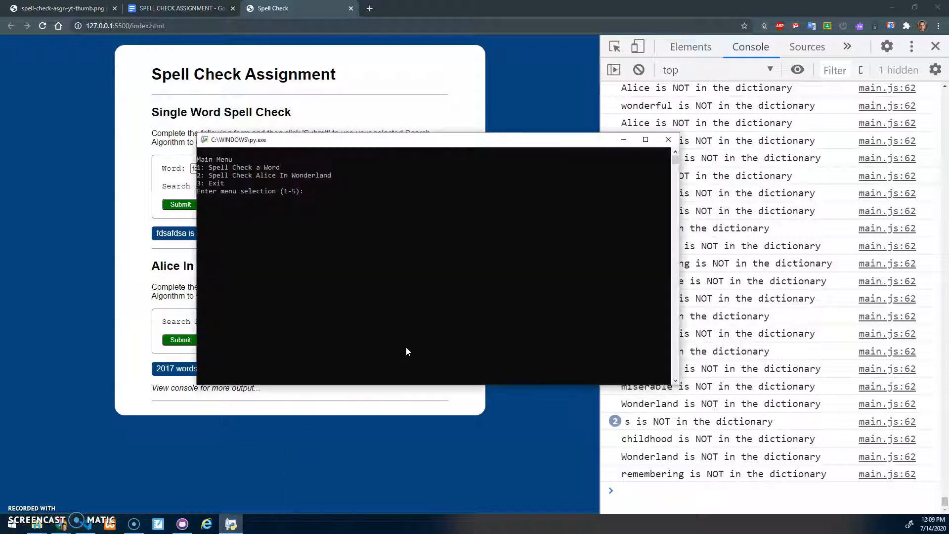
Move the py.exe console up and check 'hello' via menu option 1, found at position 32019.
{"action": "left_click_drag", "start_coordinate": [412, 140], "coordinate": [478, 118]}
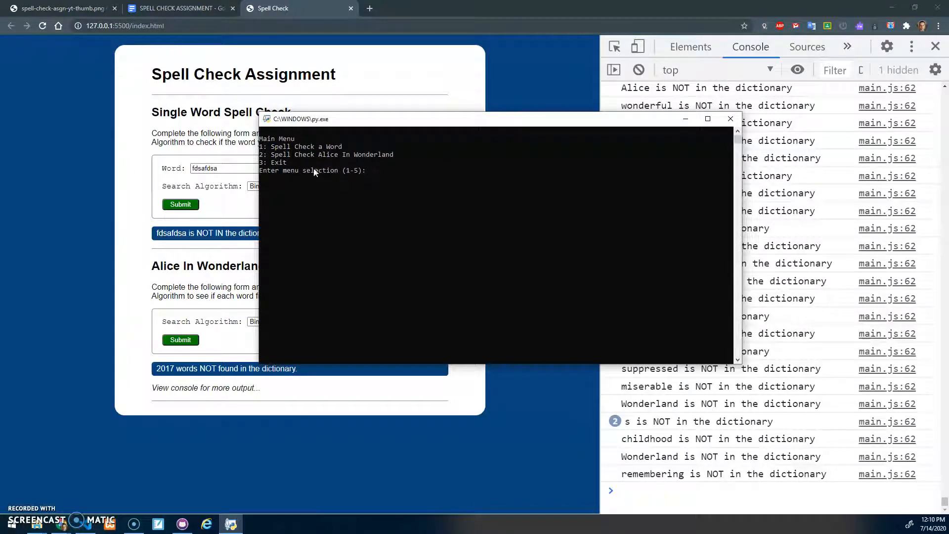
{"action": "type", "text": "1"}
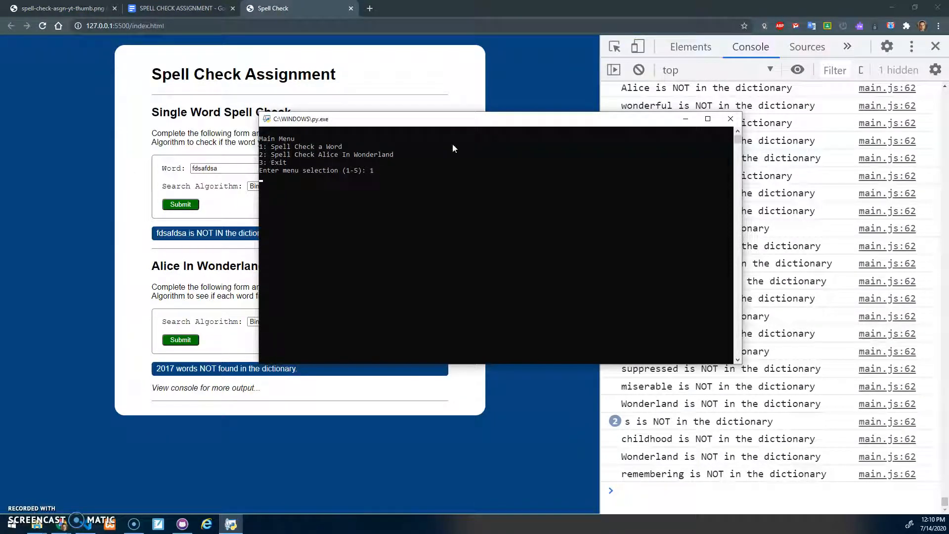
{"action": "type", "text": "hello"}
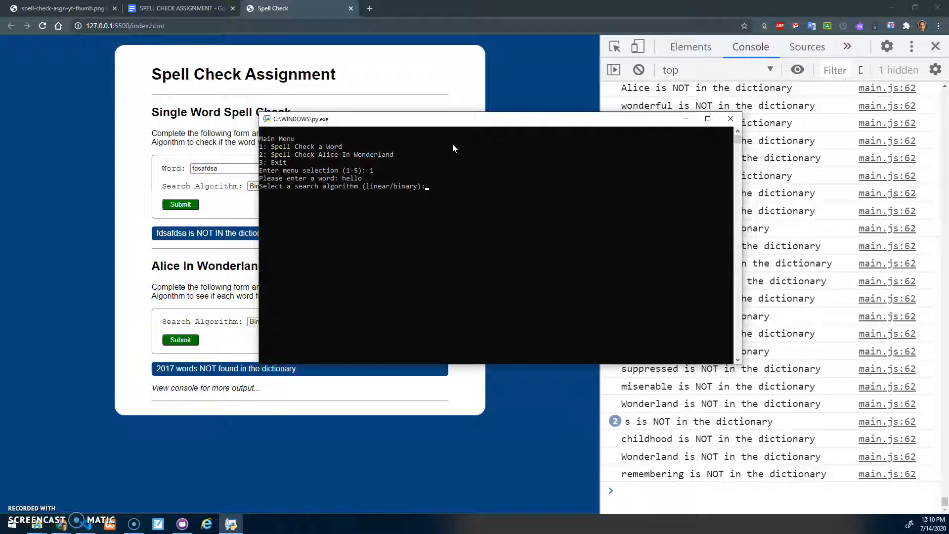
{"action": "type", "text": "linear"}
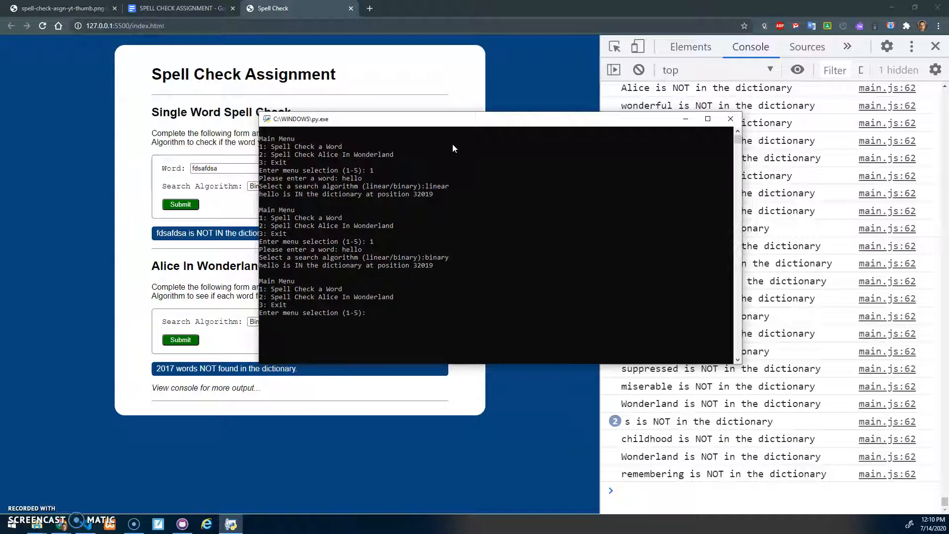
Start the Python Alice in Wonderland check via option 2, then return to the assignment document.
{"action": "type", "text": "2"}
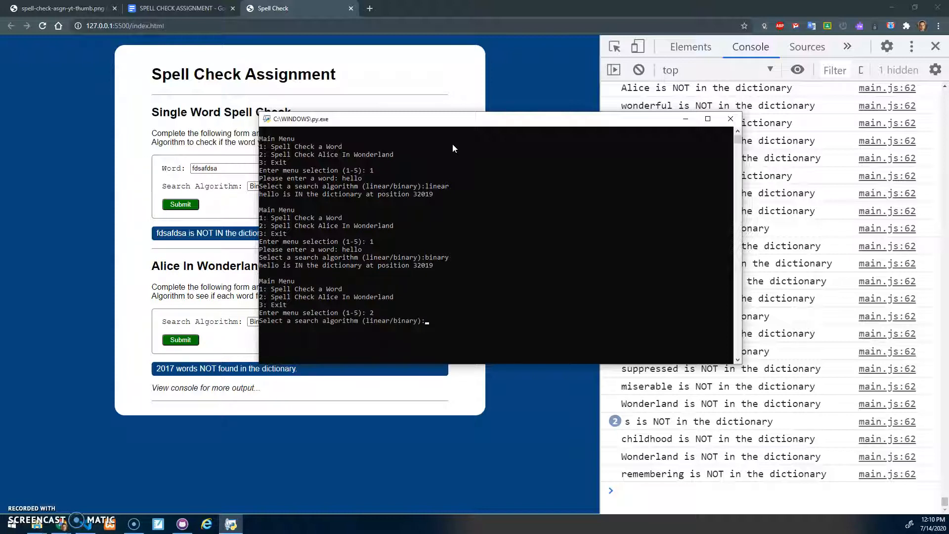
{"action": "type", "text": "bin"}
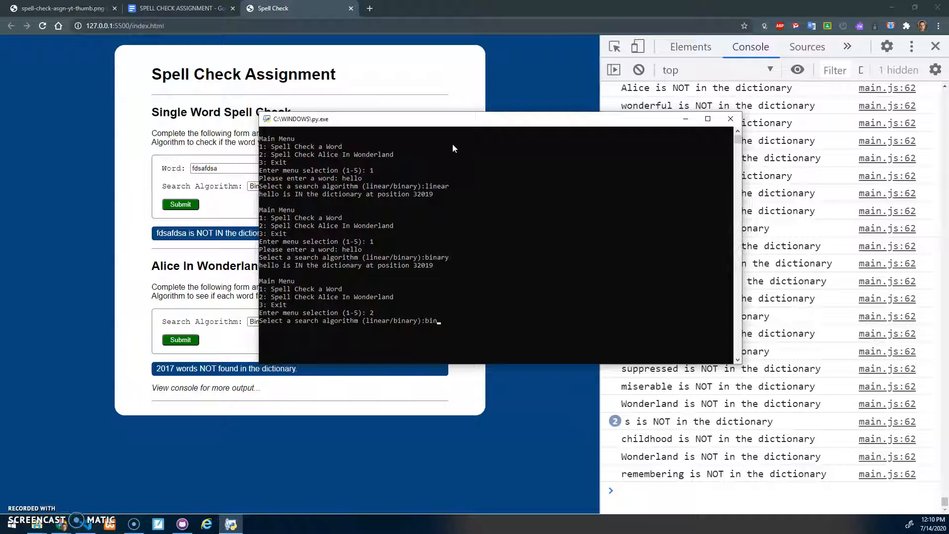
{"action": "type", "text": "linear"}
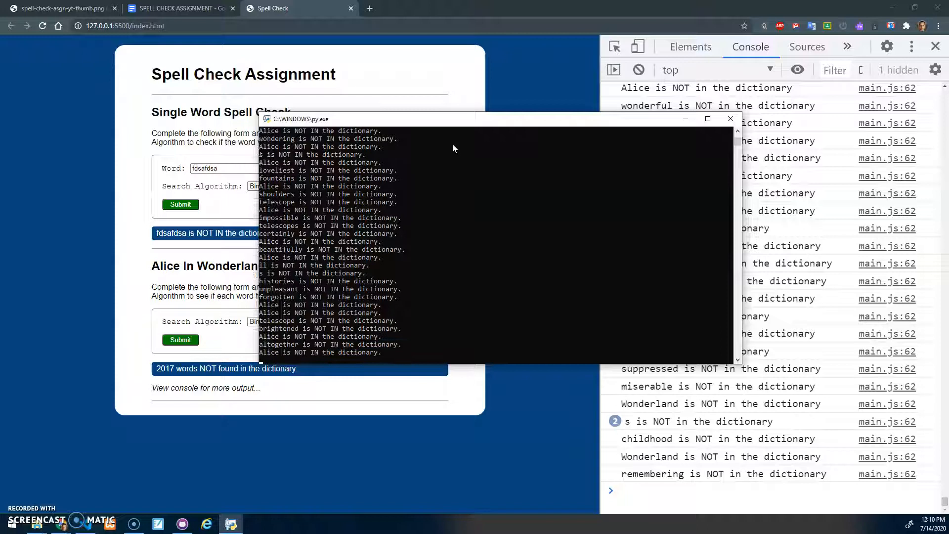
{"action": "scroll", "scroll_direction": "down", "scroll_amount": 3}
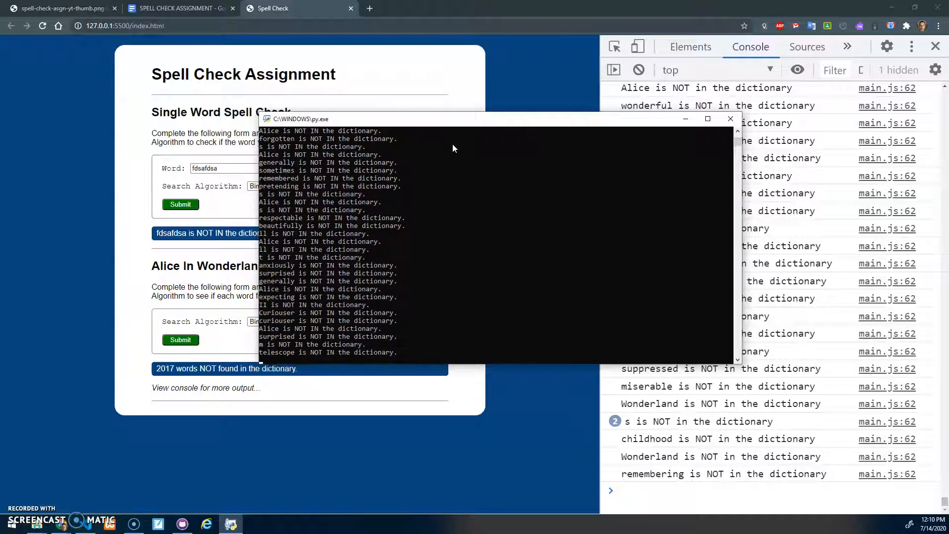
{"action": "left_click", "coordinate": [179, 8]}
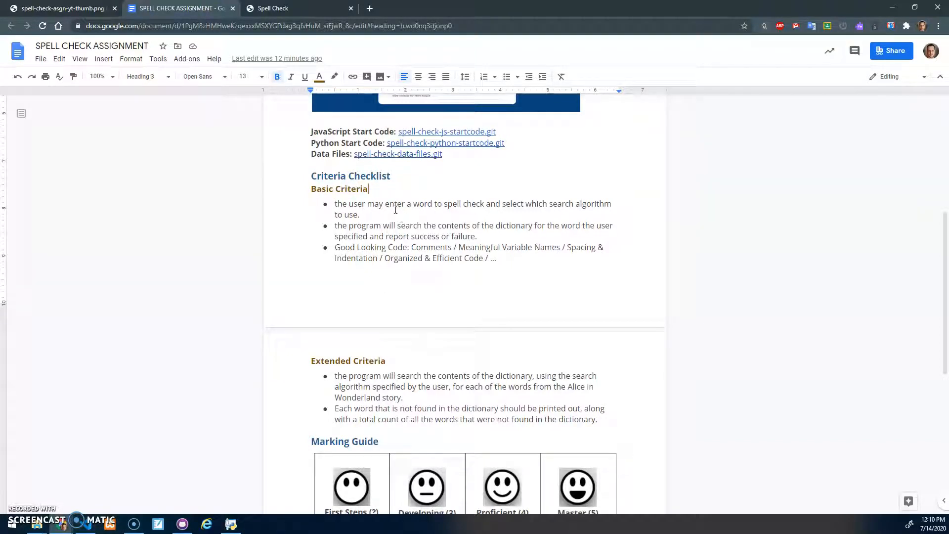
{"action": "mouse_move", "coordinate": [419, 205]}
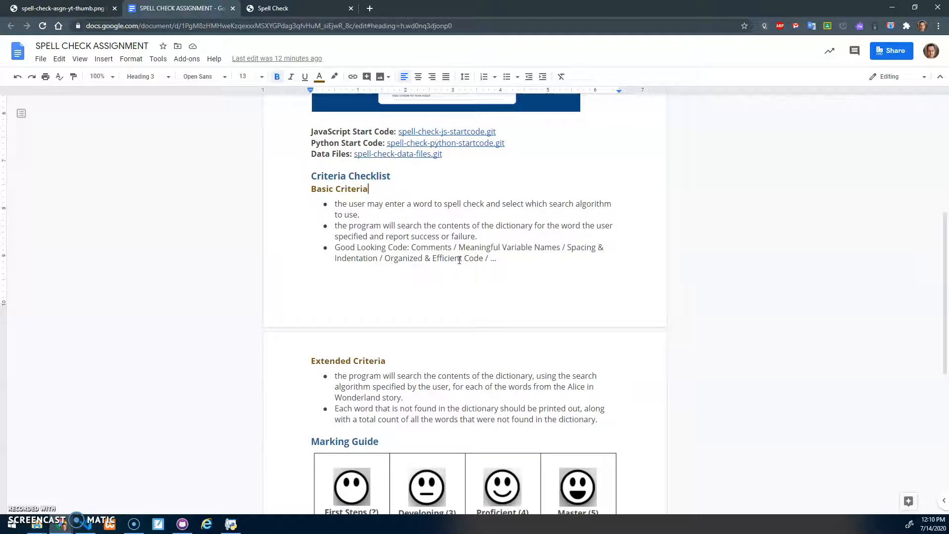
Scroll through the Criteria Checklist and Marking Guide, then return to the py.exe console.
{"action": "scroll", "scroll_direction": "down", "scroll_amount": 3}
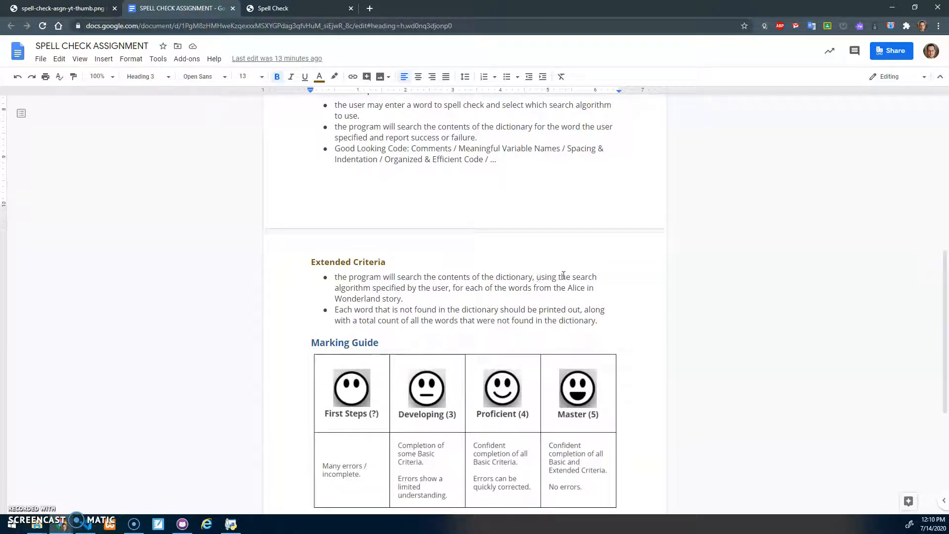
{"action": "mouse_move", "coordinate": [461, 287]}
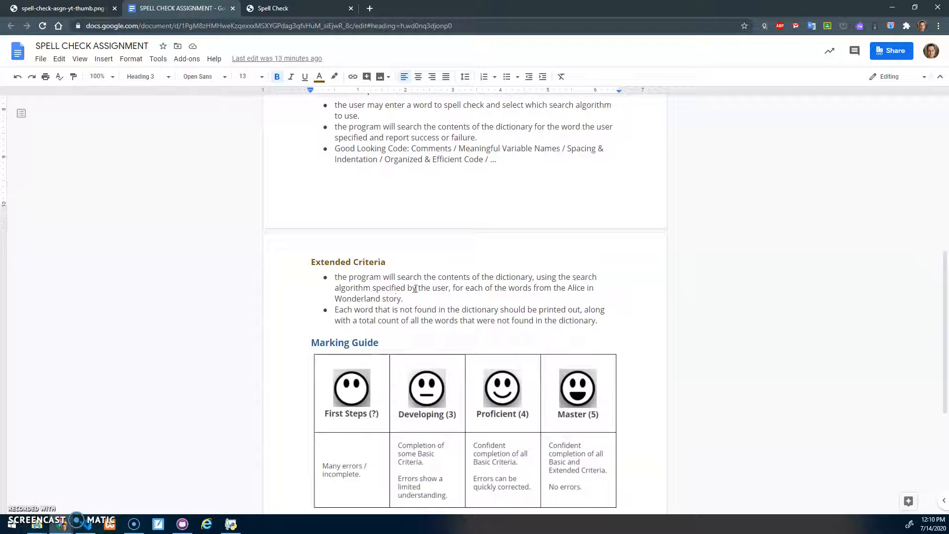
{"action": "scroll", "scroll_direction": "down", "scroll_amount": 3}
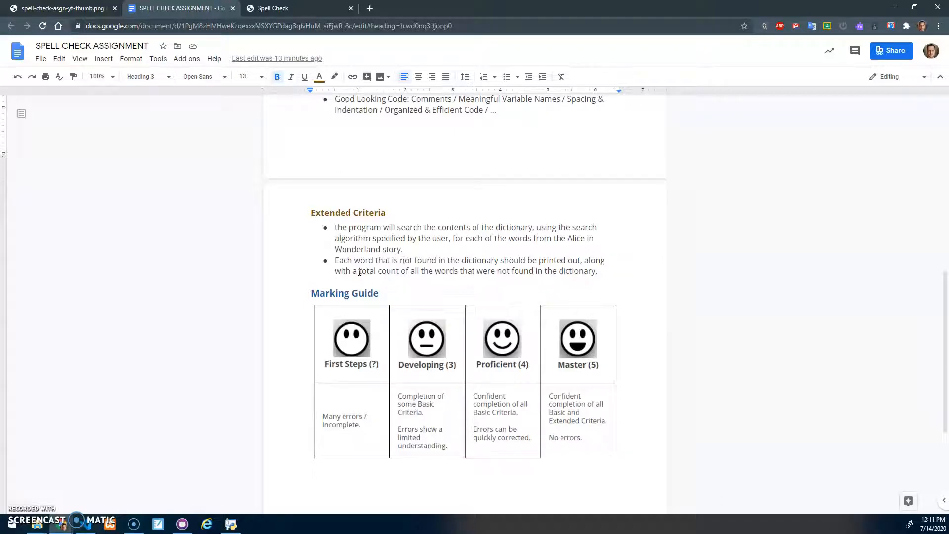
{"action": "mouse_move", "coordinate": [488, 270]}
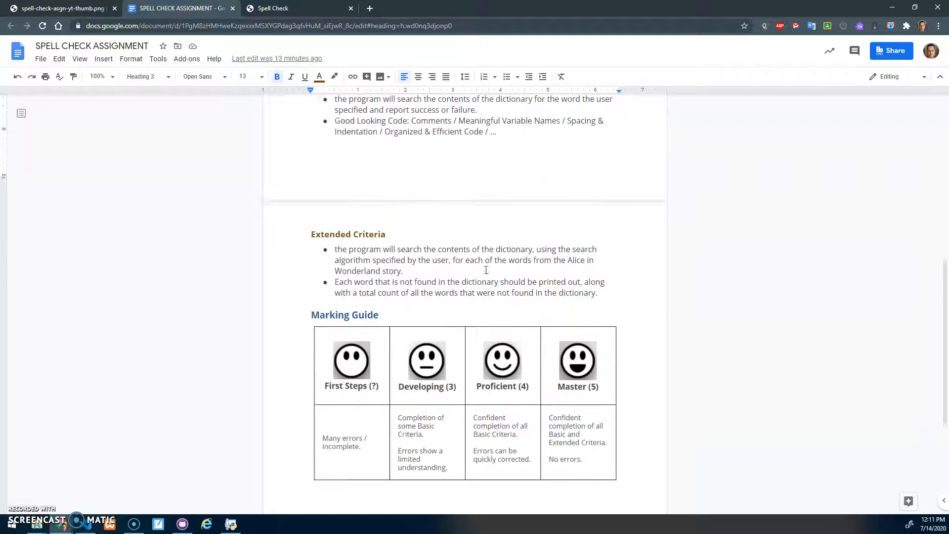
{"action": "left_click", "coordinate": [296, 8]}
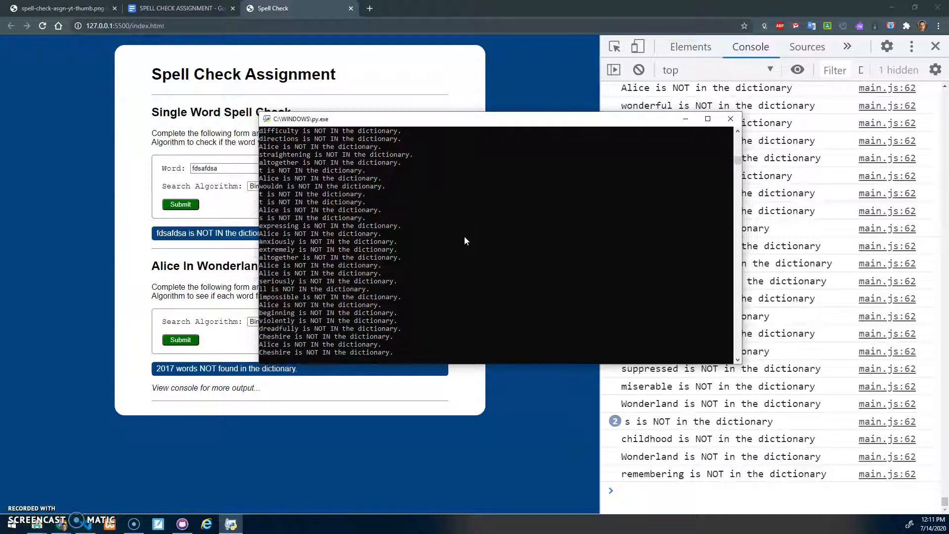
Scroll the console output to the final Total Error Count: 2017 and the main menu.
{"action": "scroll", "scroll_direction": "down", "scroll_amount": 3}
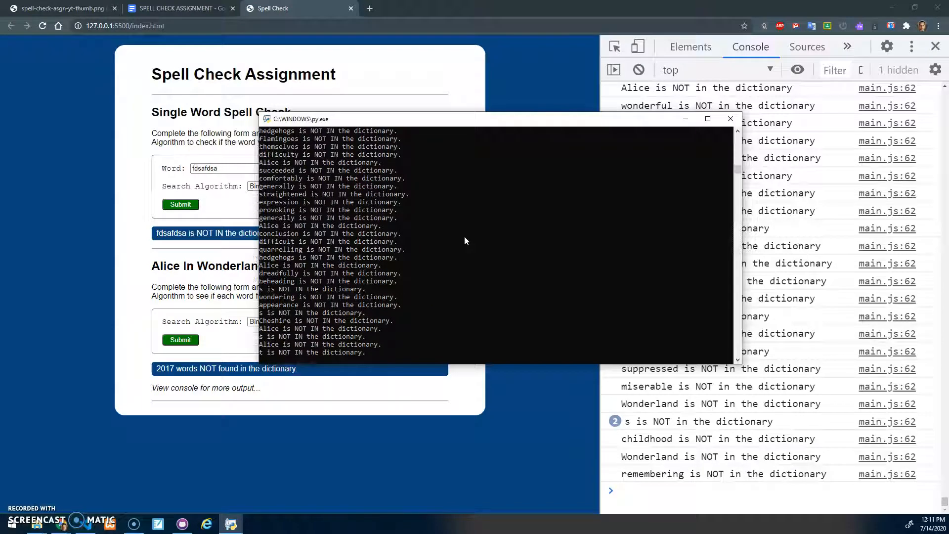
{"action": "scroll", "scroll_direction": "down", "scroll_amount": 3}
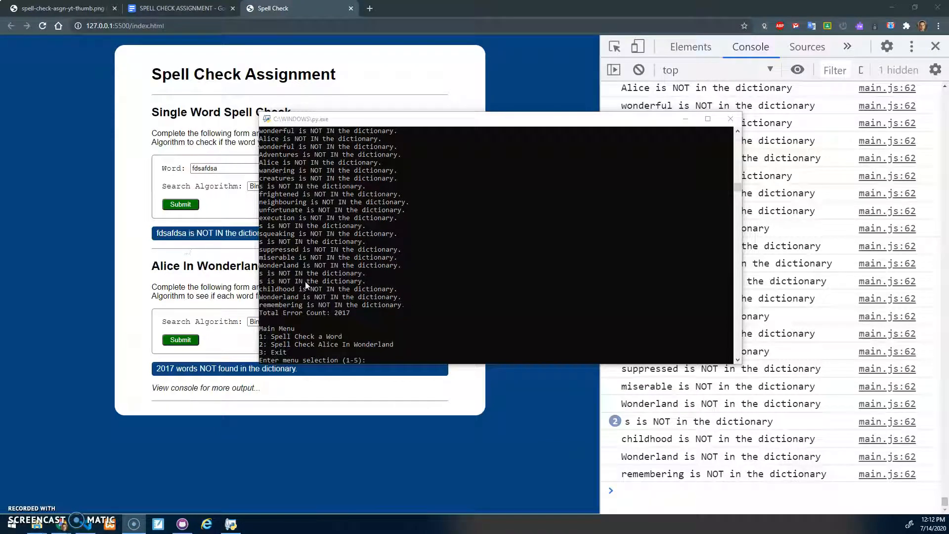
{"action": "mouse_move", "coordinate": [297, 321]}
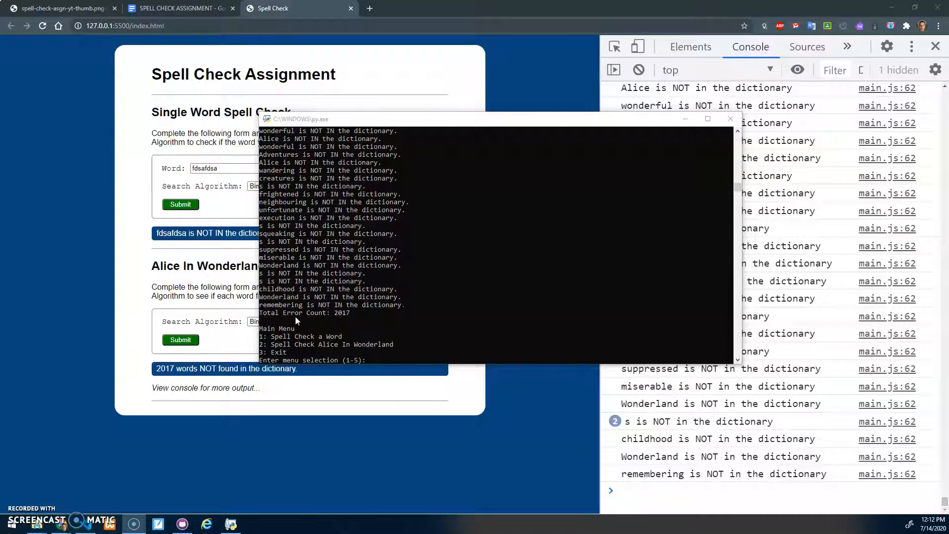
{"action": "mouse_move", "coordinate": [144, 175]}
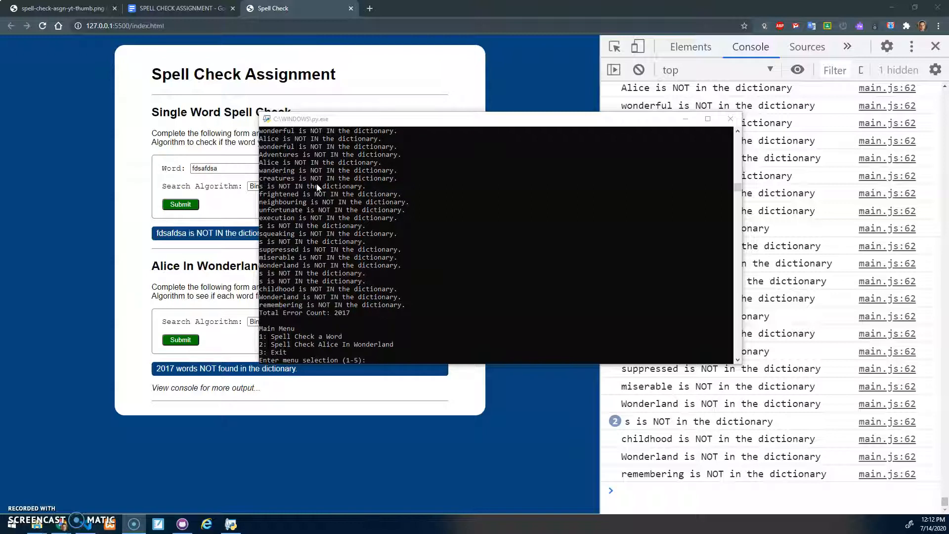
{"action": "mouse_move", "coordinate": [360, 243]}
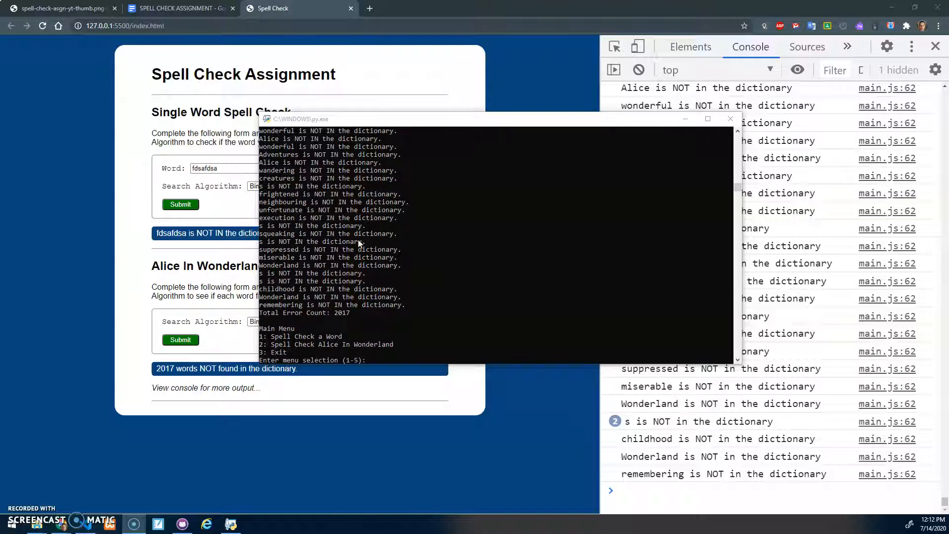
{"action": "mouse_move", "coordinate": [302, 226]}
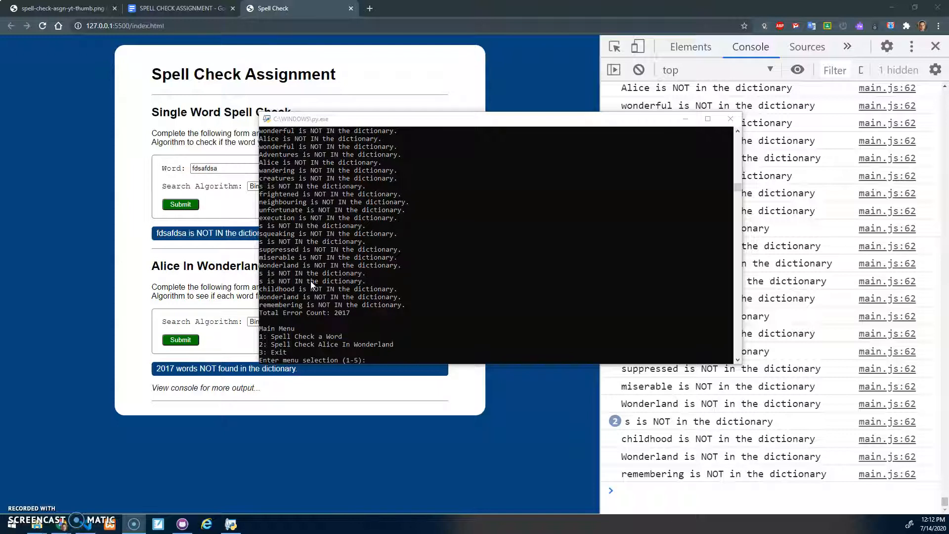
{"action": "mouse_move", "coordinate": [328, 258]}
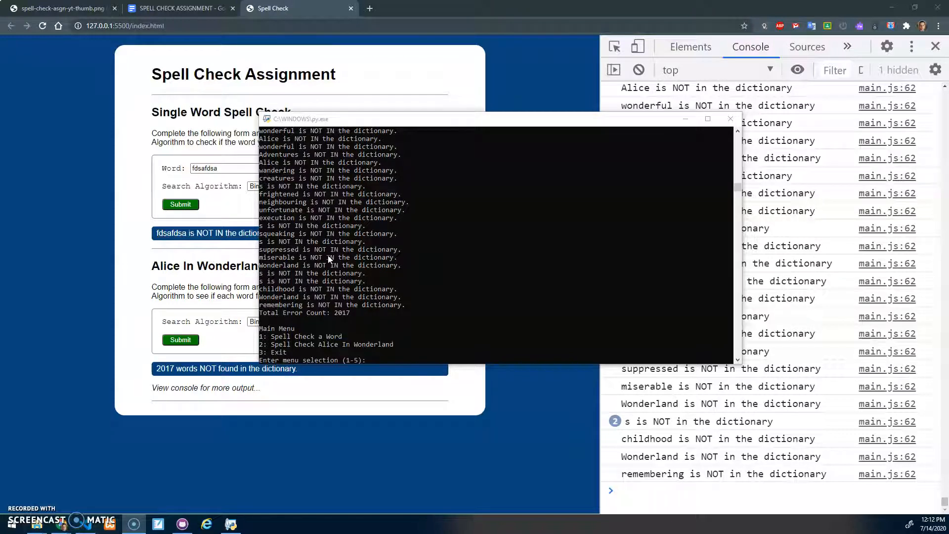
{"action": "mouse_move", "coordinate": [336, 264]}
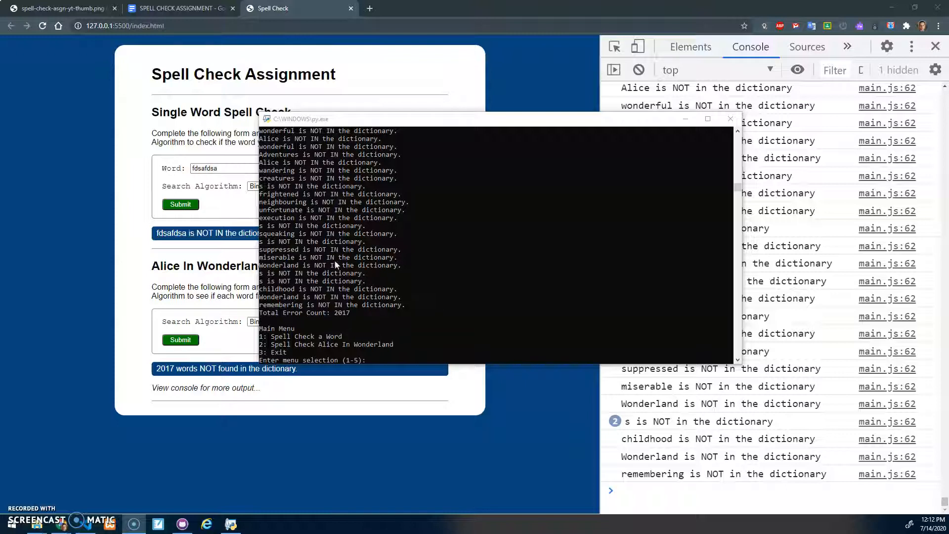
{"action": "mouse_move", "coordinate": [384, 302]}
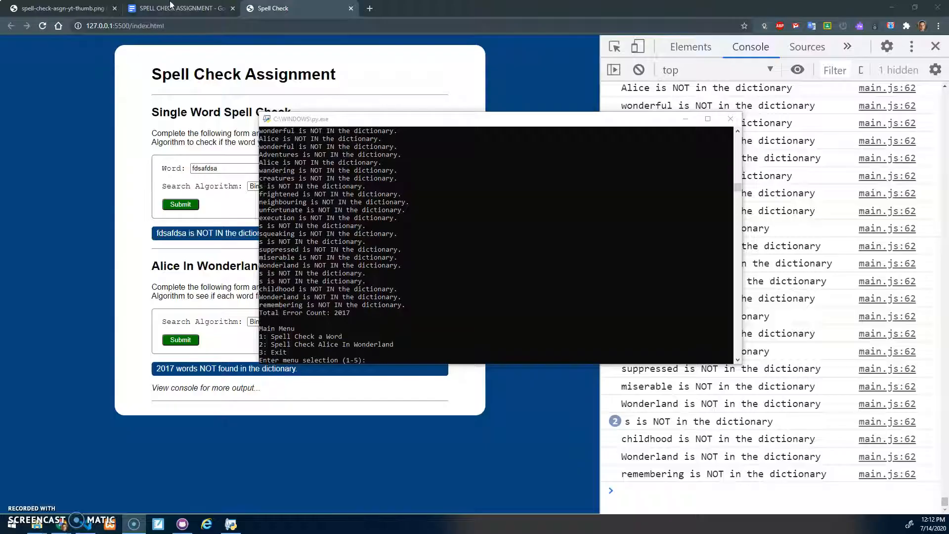
Switch to the SPELL CHECK ASSIGNMENT tab and scroll up to its title and instructions.
{"action": "left_click", "coordinate": [178, 8]}
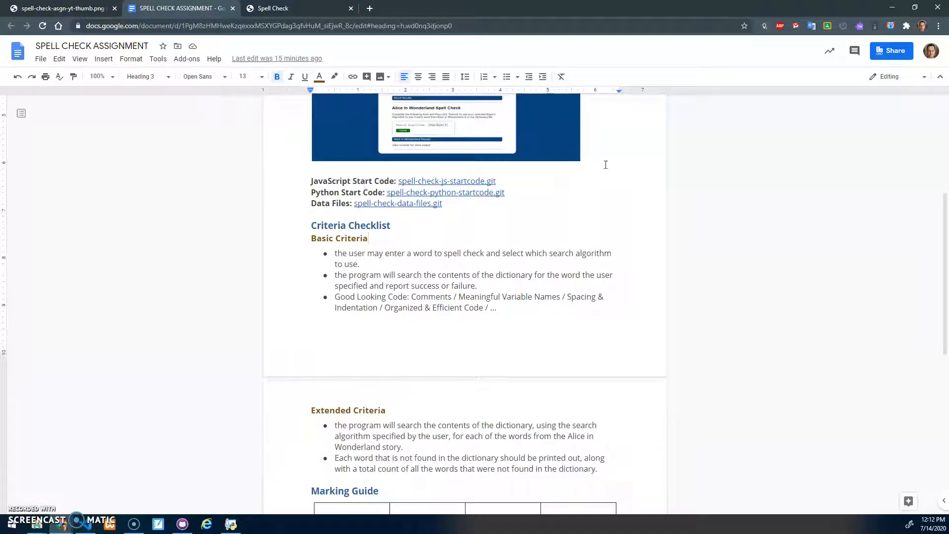
{"action": "mouse_move", "coordinate": [466, 203]}
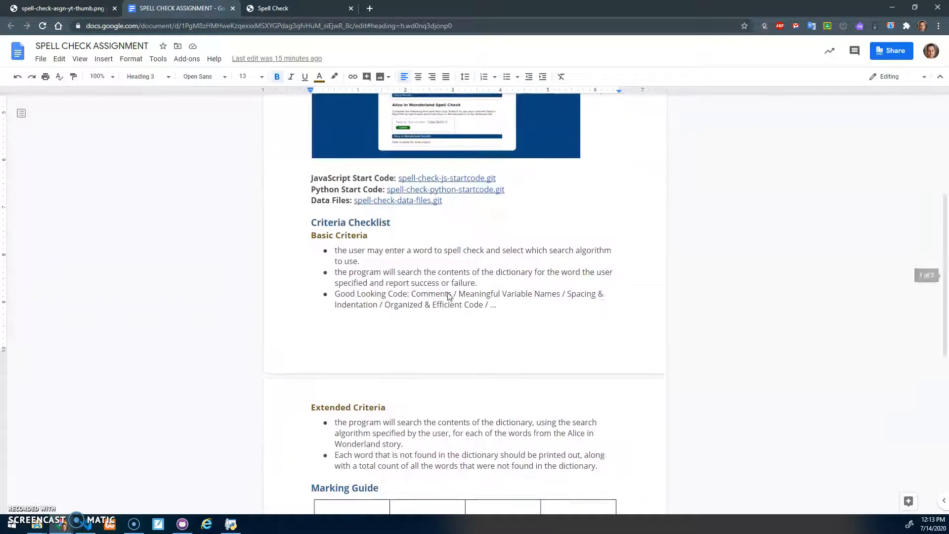
{"action": "scroll", "scroll_direction": "up", "scroll_amount": 3}
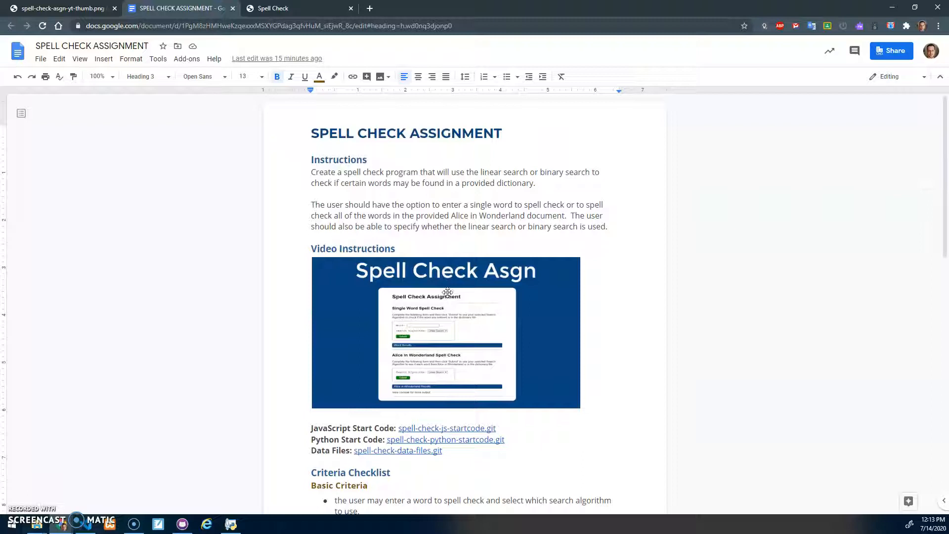
{"action": "mouse_move", "coordinate": [418, 288]}
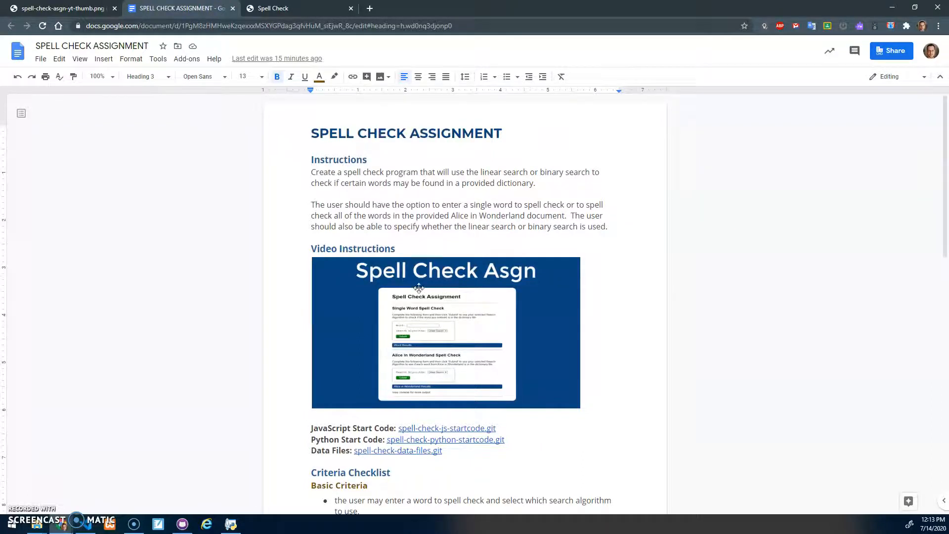